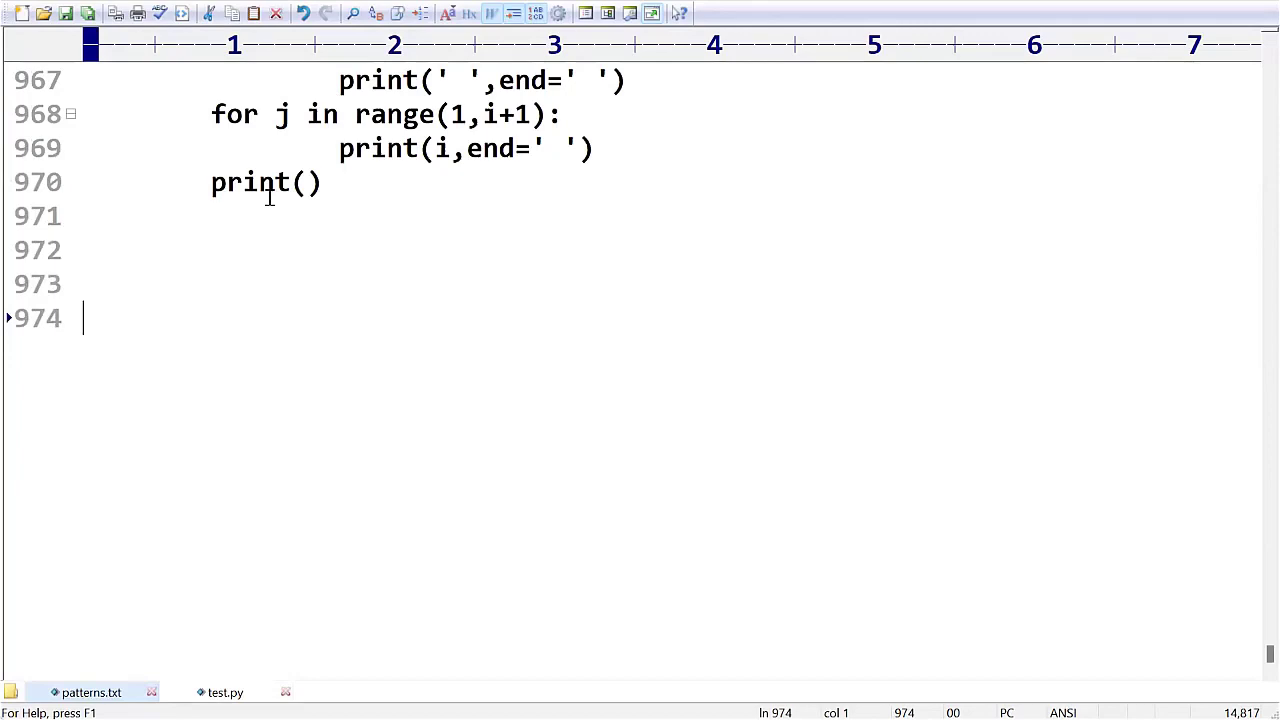
# Add a 'PATTERN: 54' heading with a dashed underline and five rows of increasing stars at the end of patterns.txt
pyautogui.scroll(3)
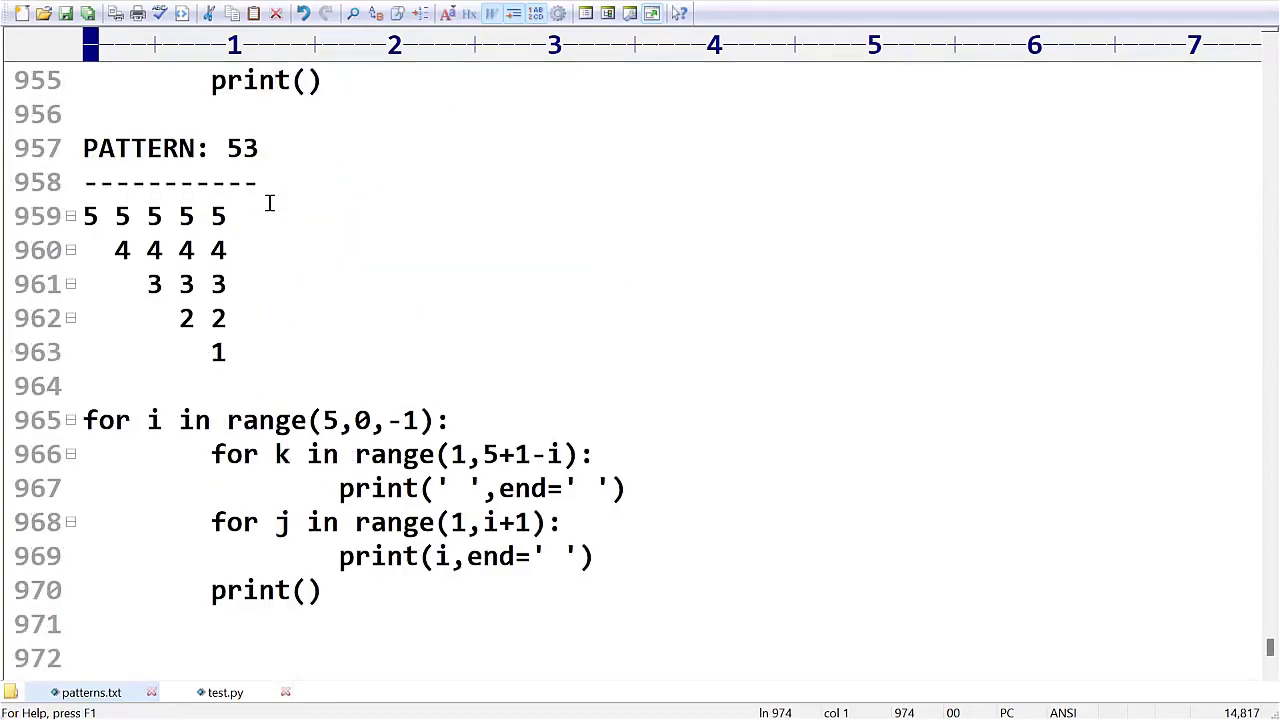
pyautogui.scroll(-3)
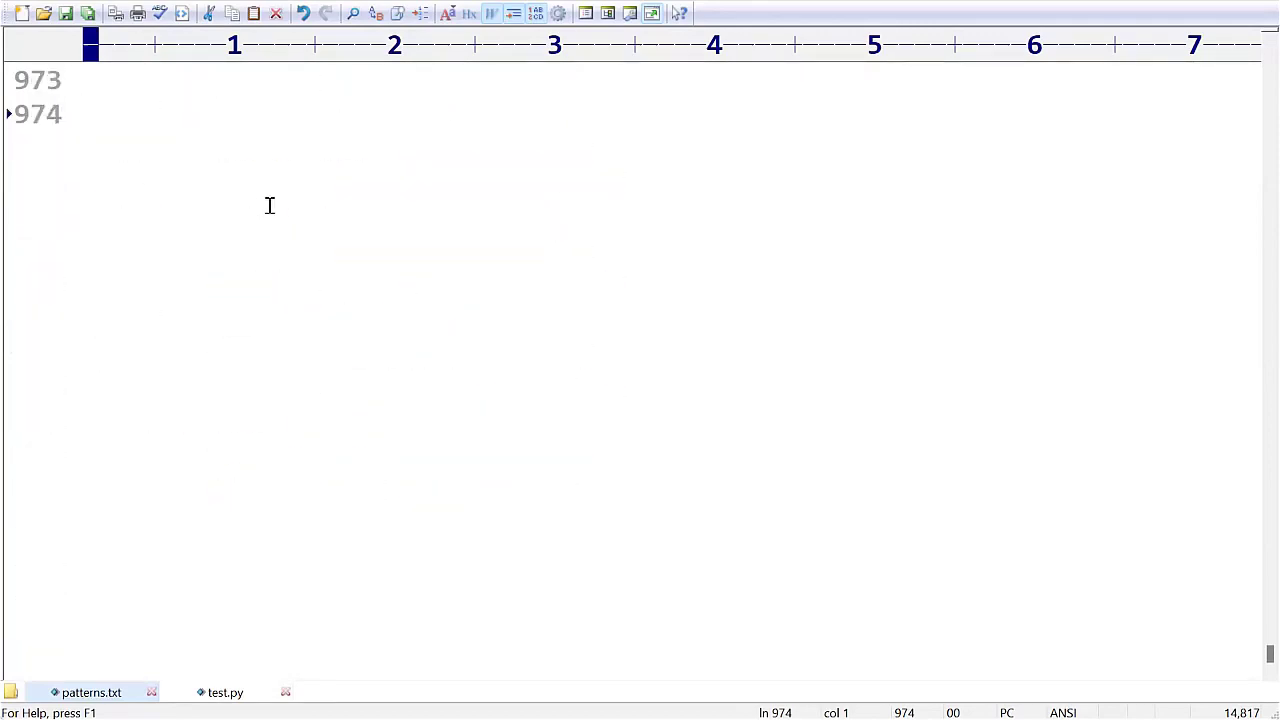
pyautogui.write('PATTERN:')
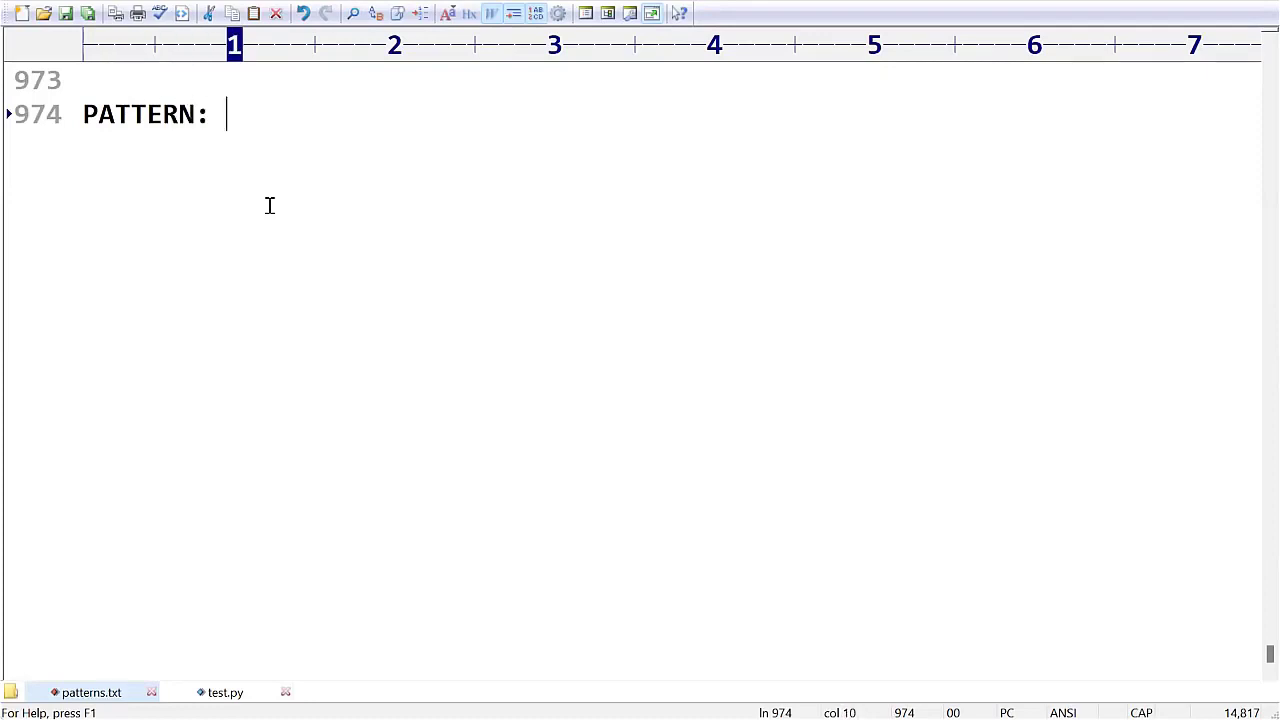
pyautogui.write('54')
pyautogui.write('-----------')
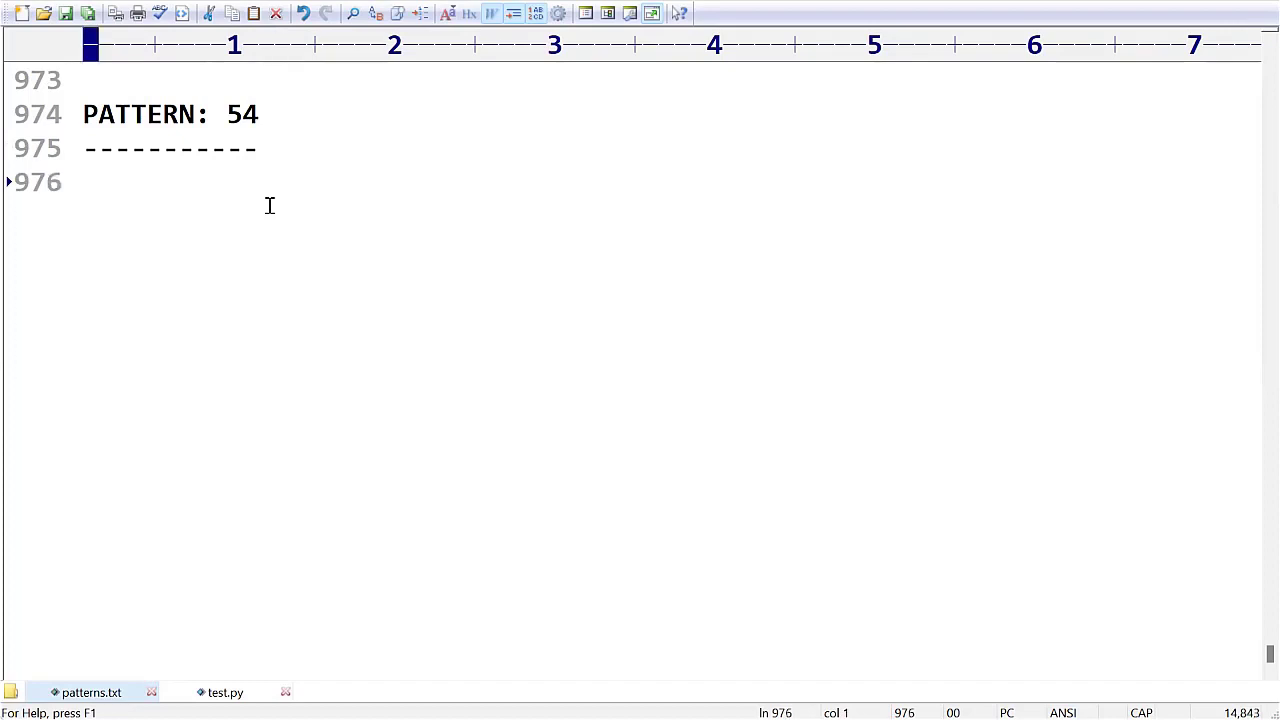
pyautogui.write('*')
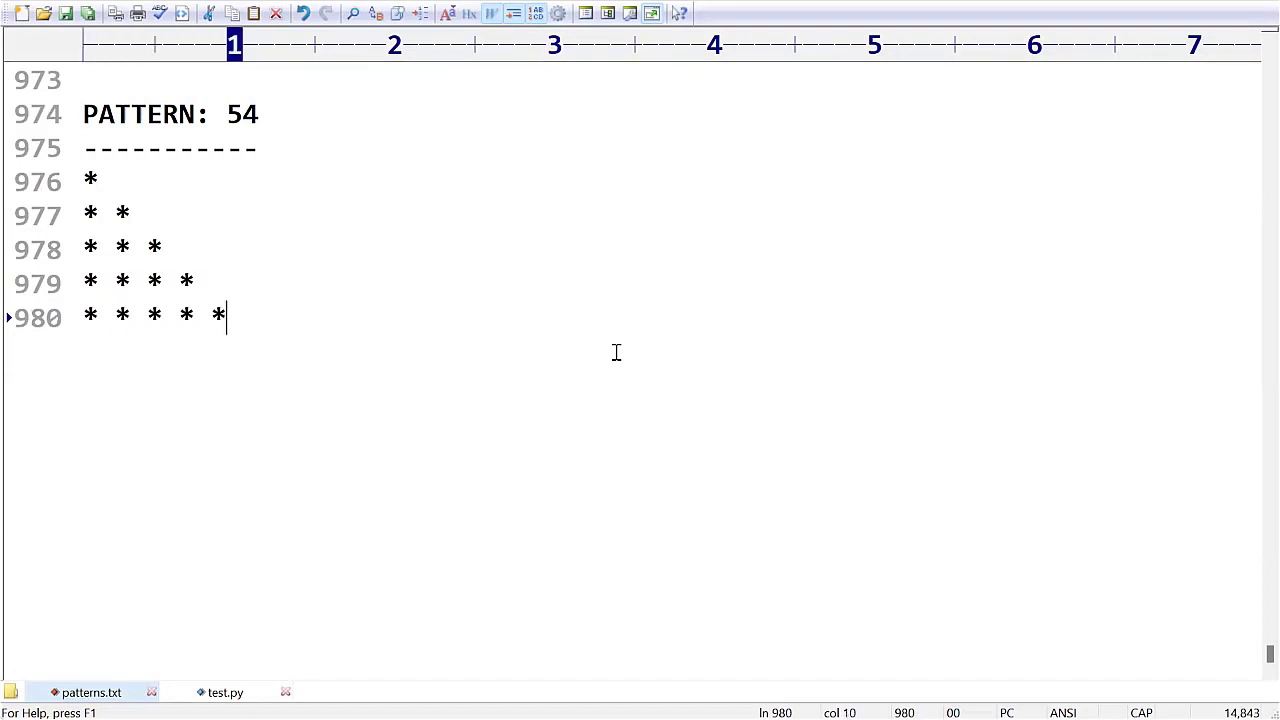
pyautogui.moveTo(428, 280)
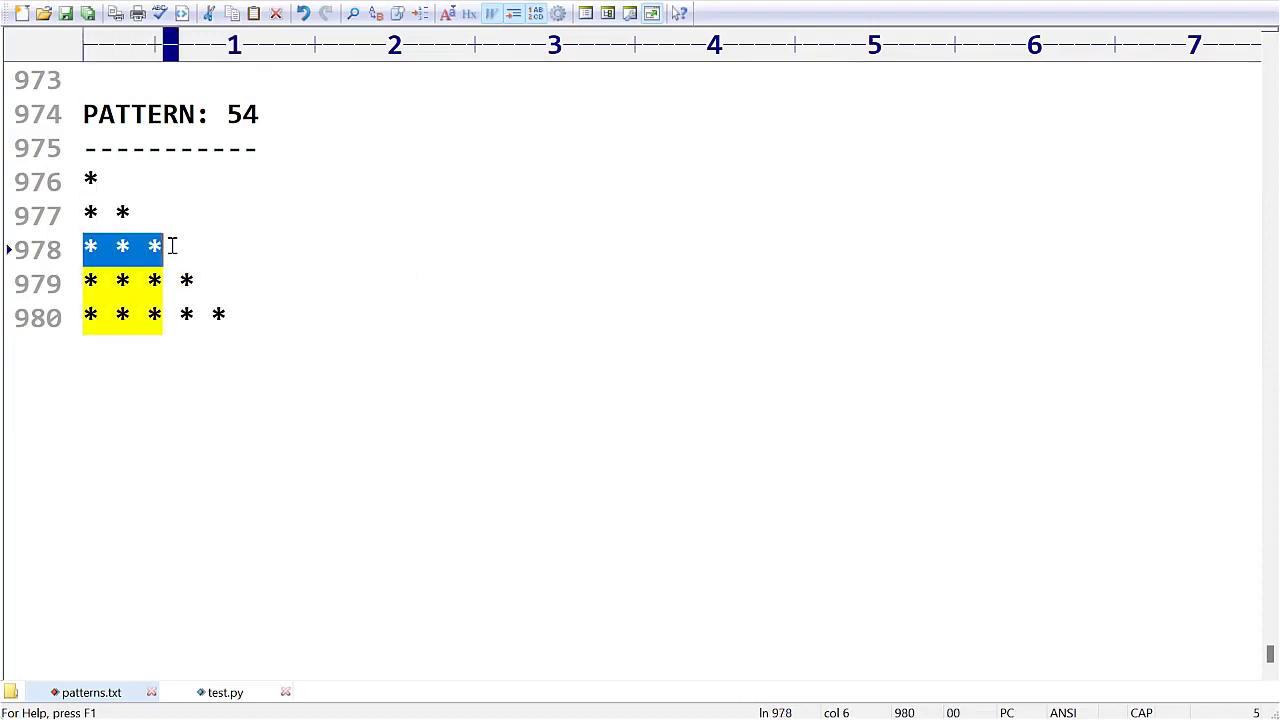
# Overwrite the star rows with letter rows 'a', 'a b', 'a b c', 'a b c d', 'a b c d e'
pyautogui.click(98, 180)
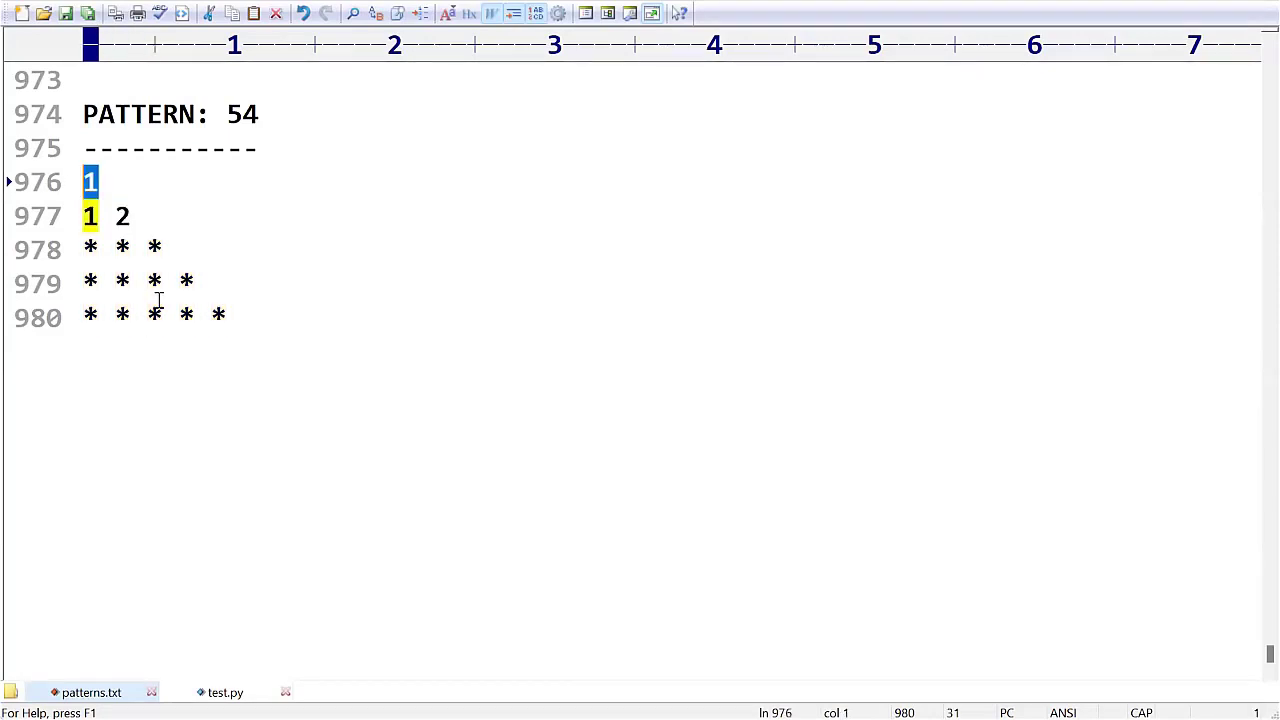
pyautogui.write('a')
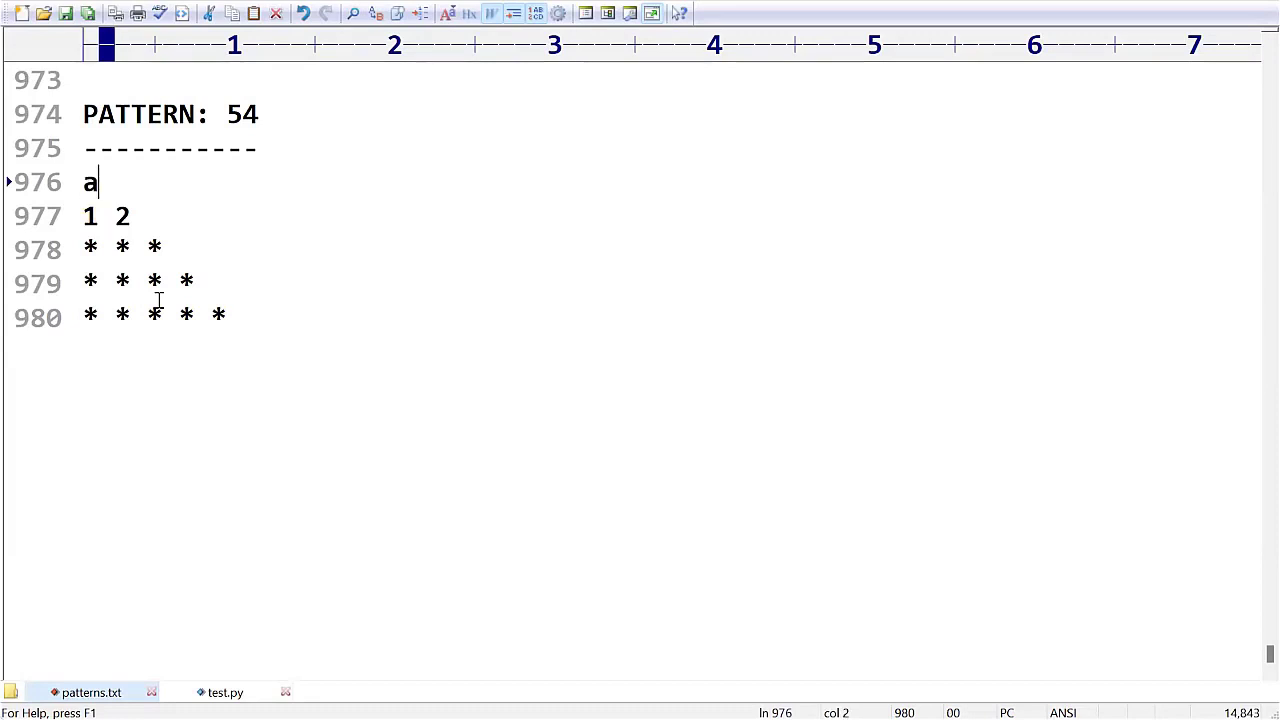
pyautogui.write('a b')
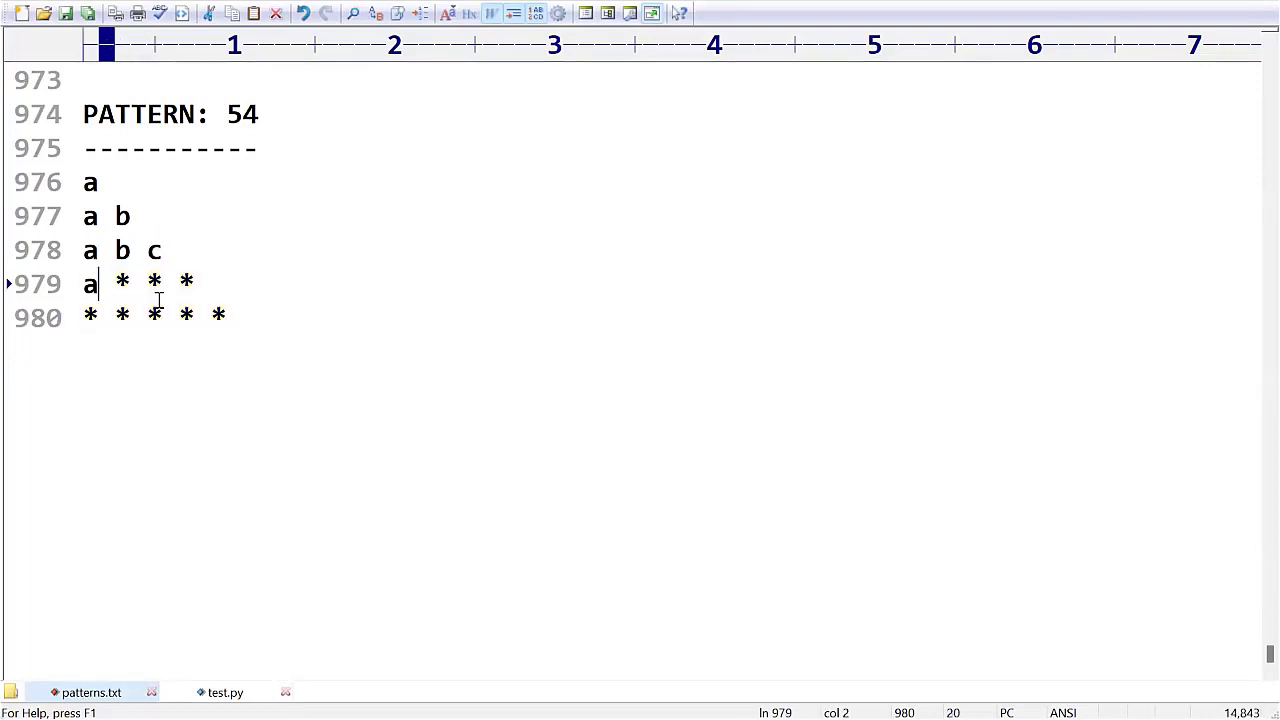
pyautogui.write('b c')
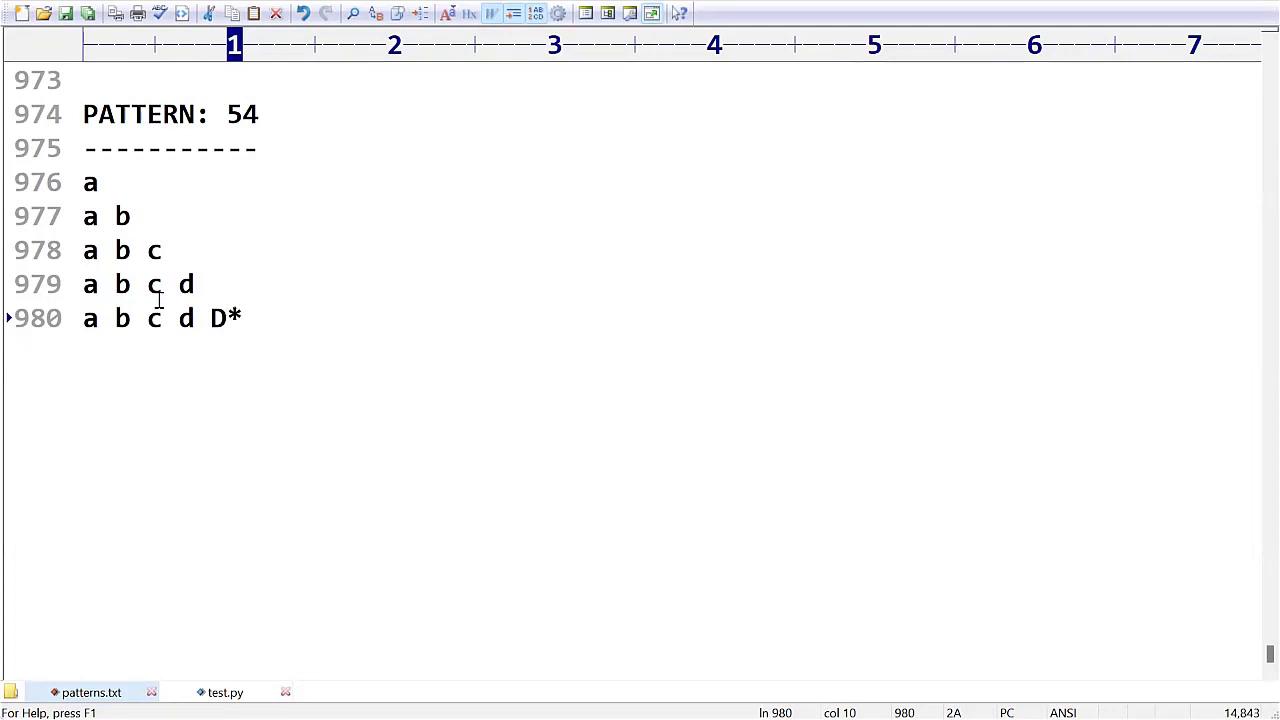
pyautogui.write('e')
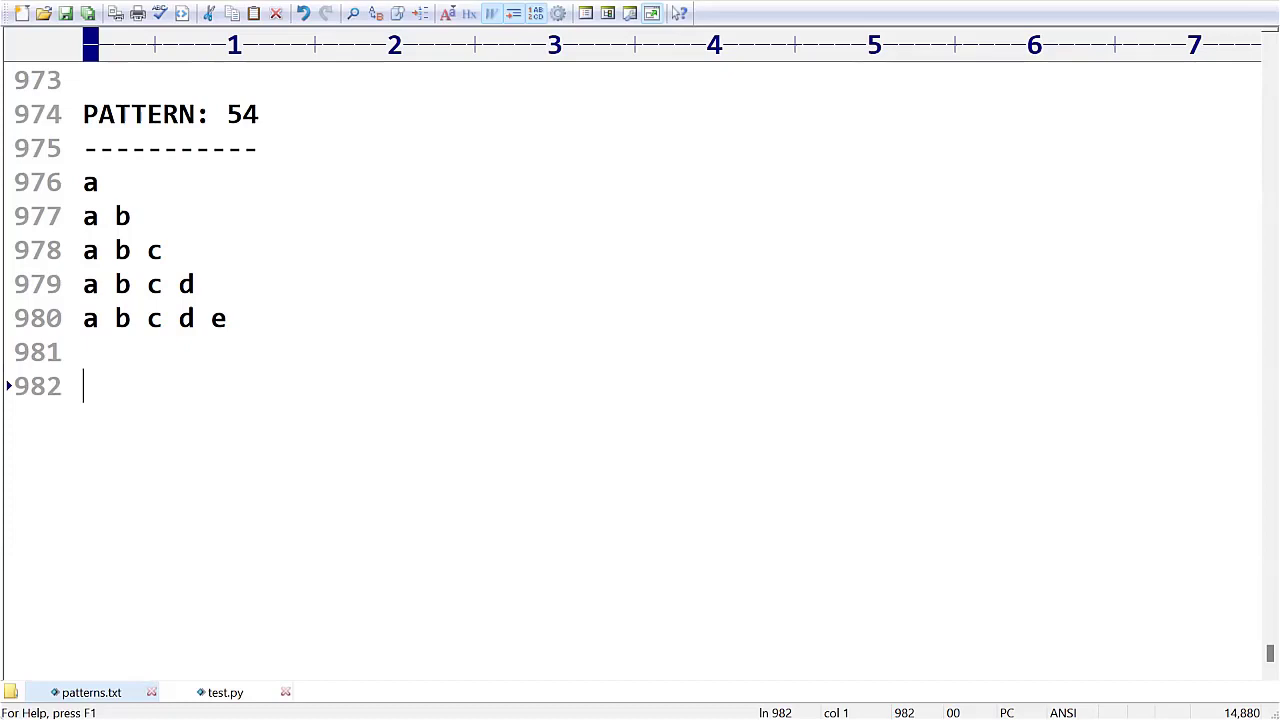
# In test.py, write the outer loop for i in range(1,5+1), checking the Pattern 54 rows once
pyautogui.click(224, 692)
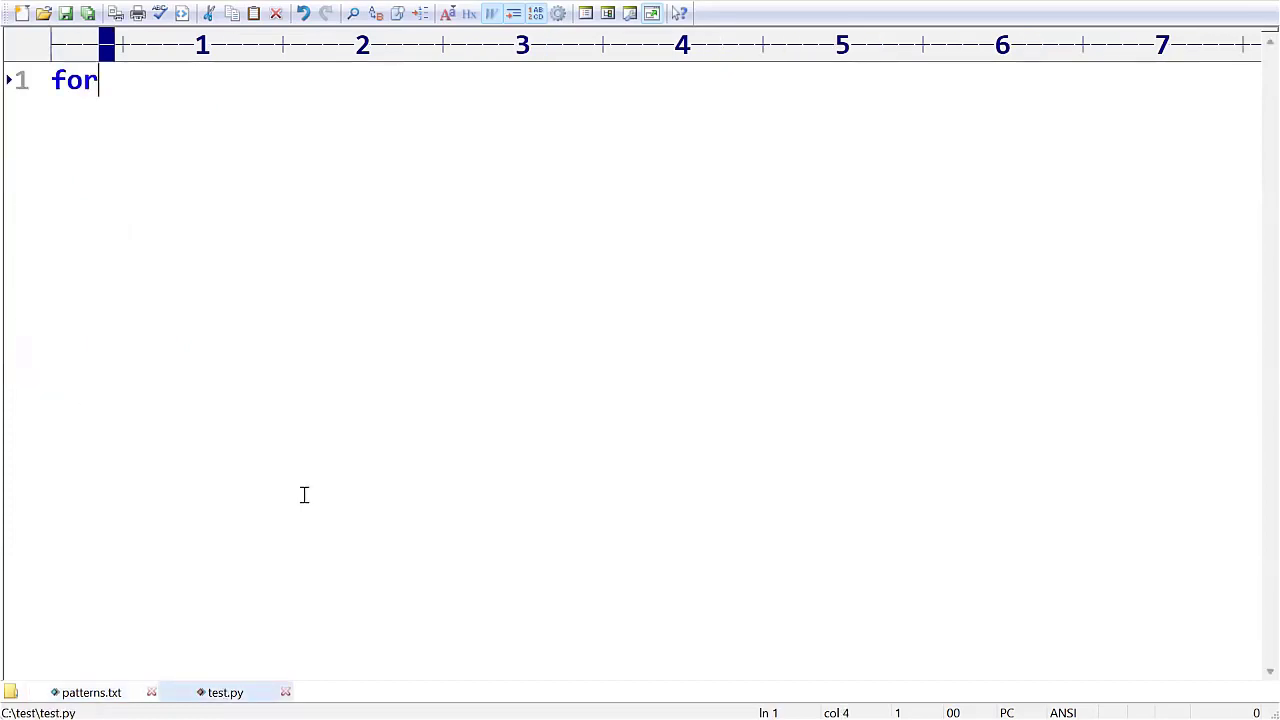
pyautogui.write('i in r')
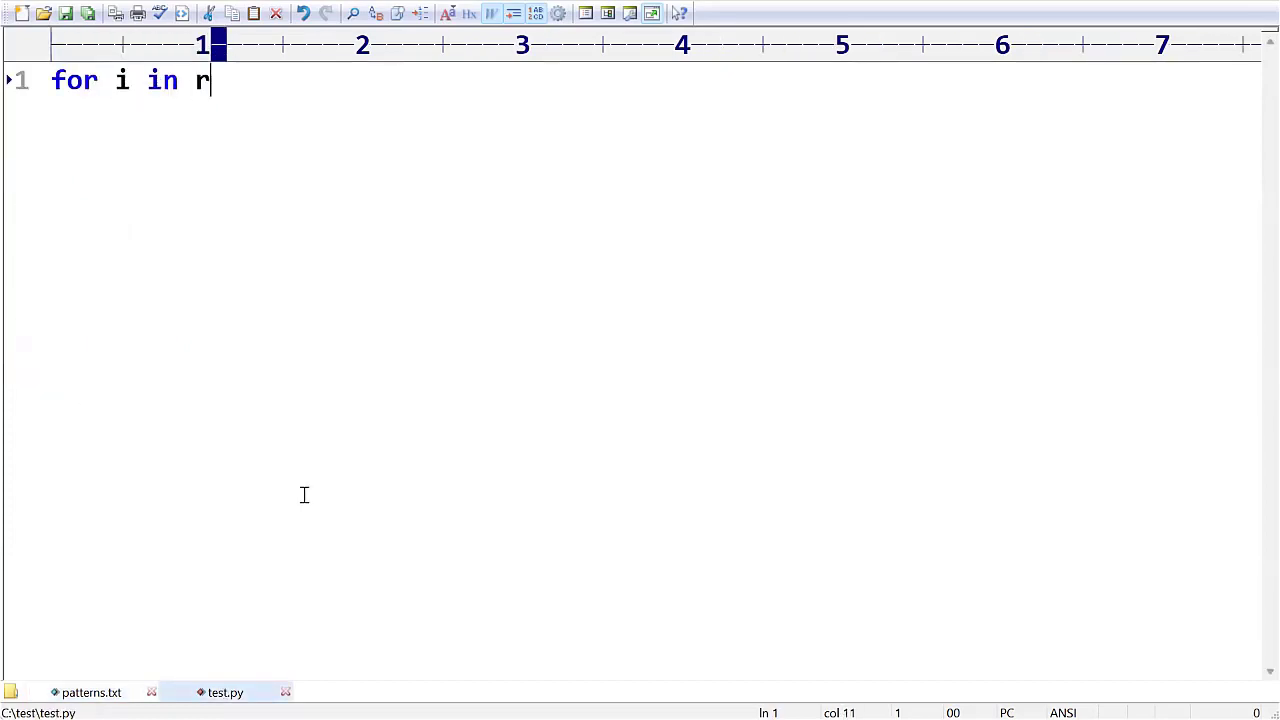
pyautogui.write('ange(1,')
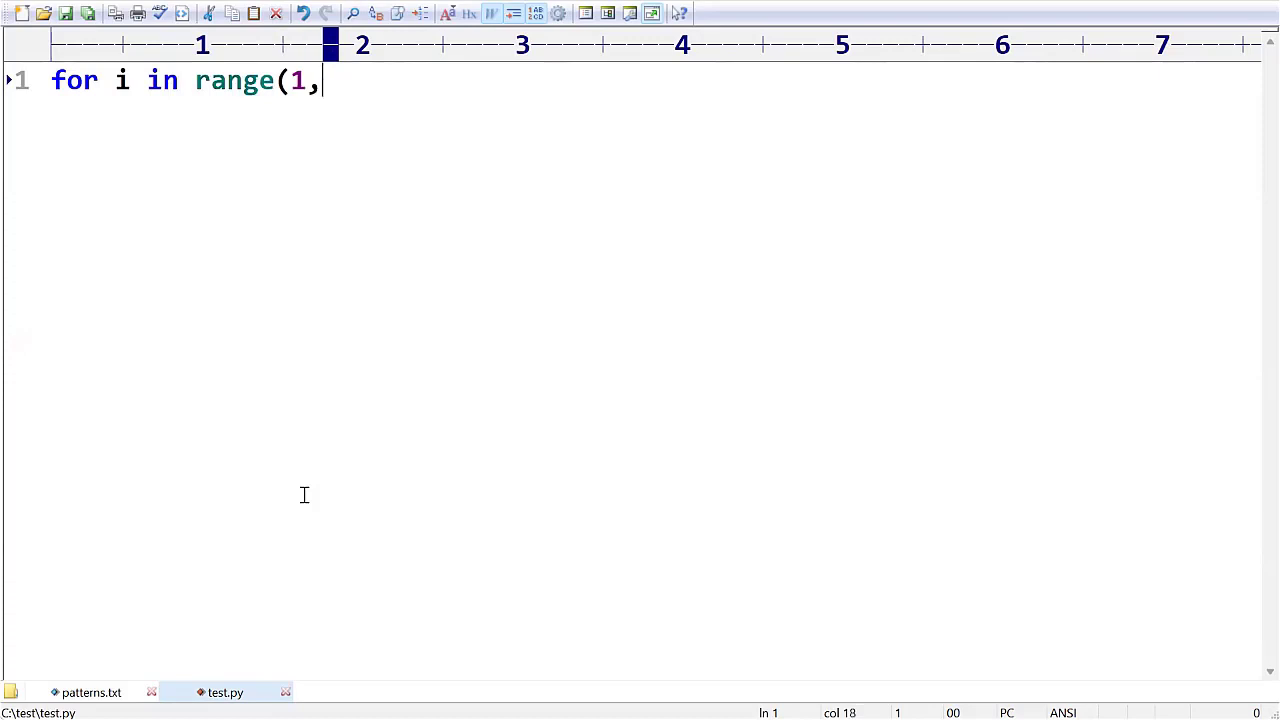
pyautogui.click(92, 692)
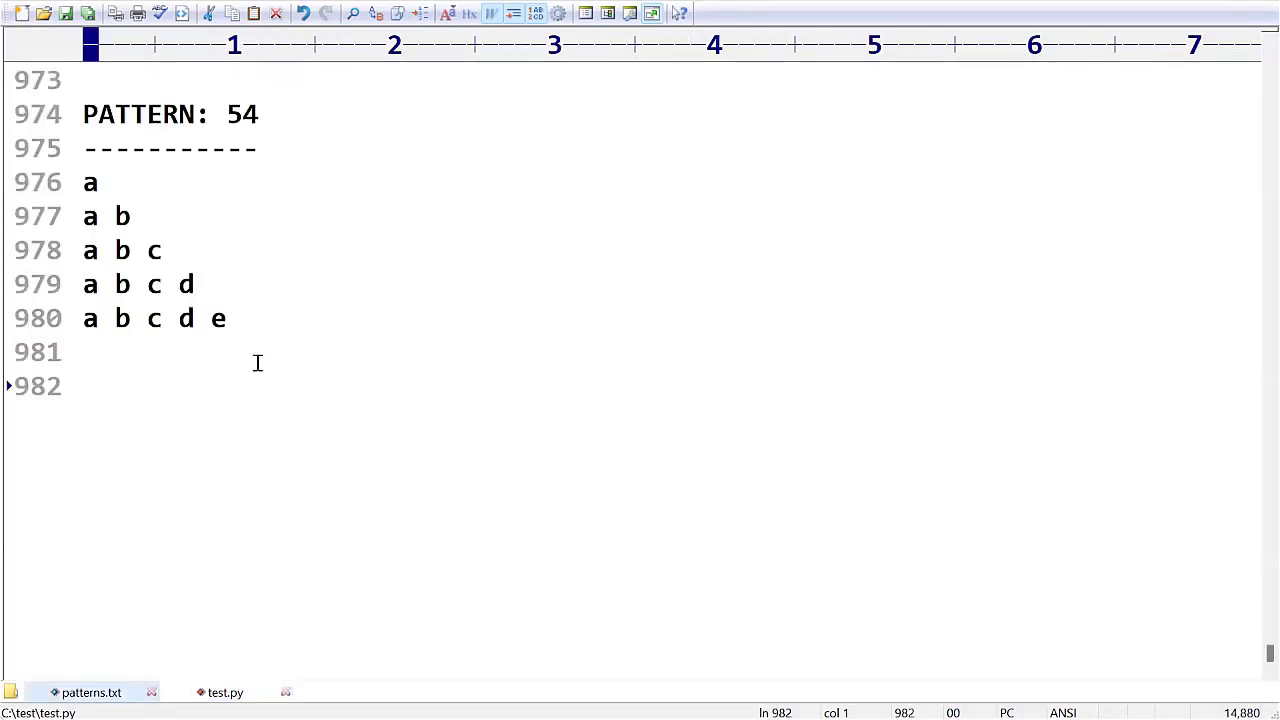
pyautogui.click(224, 692)
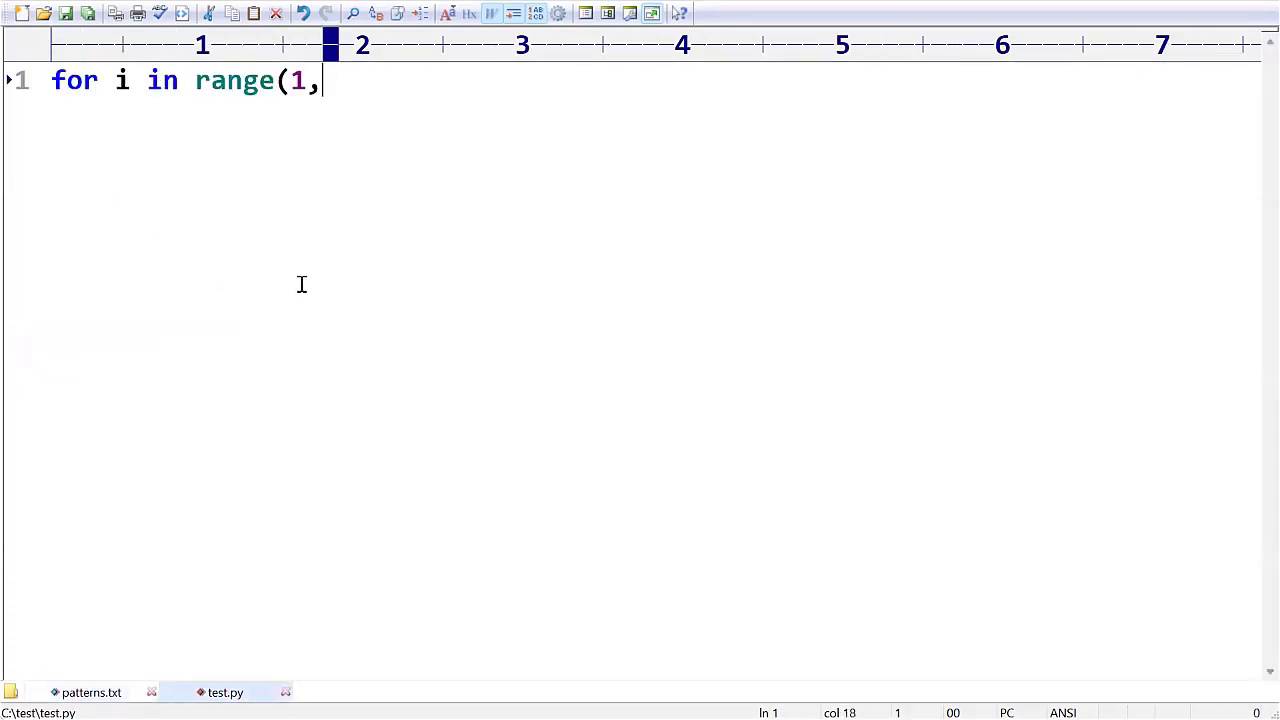
pyautogui.moveTo(428, 300)
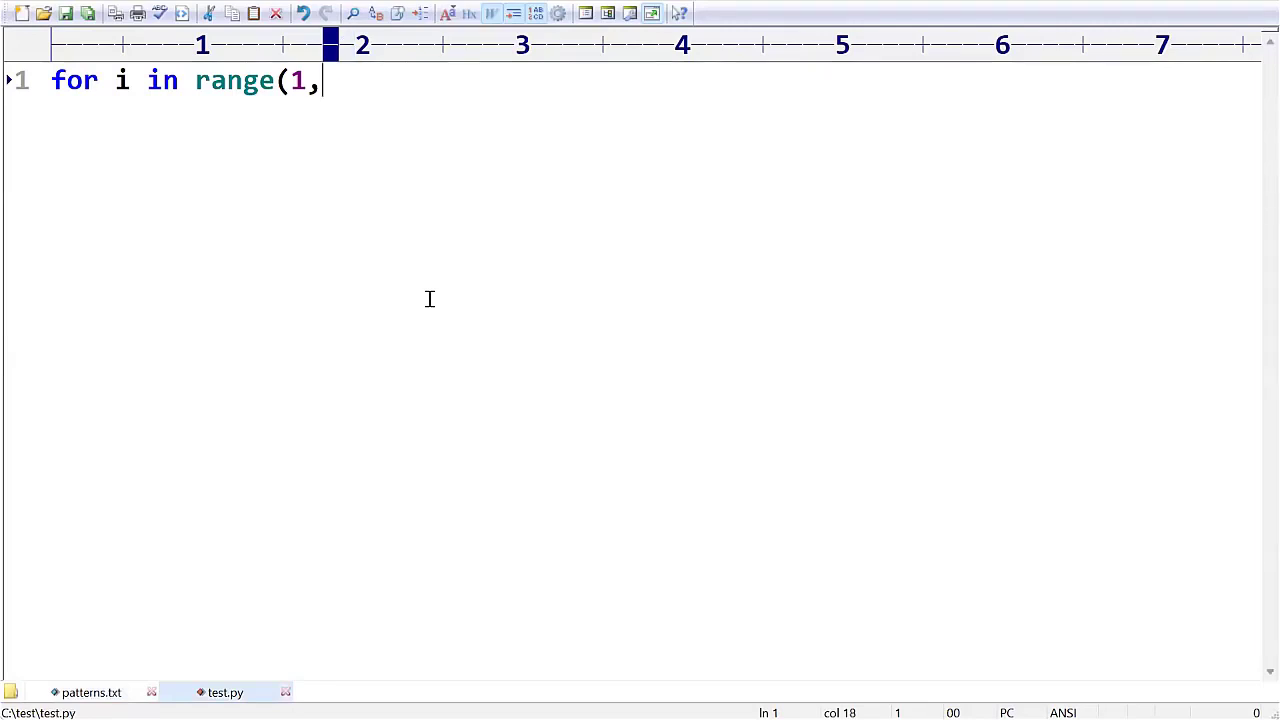
pyautogui.write('5+1):')
pyautogui.write('for j')
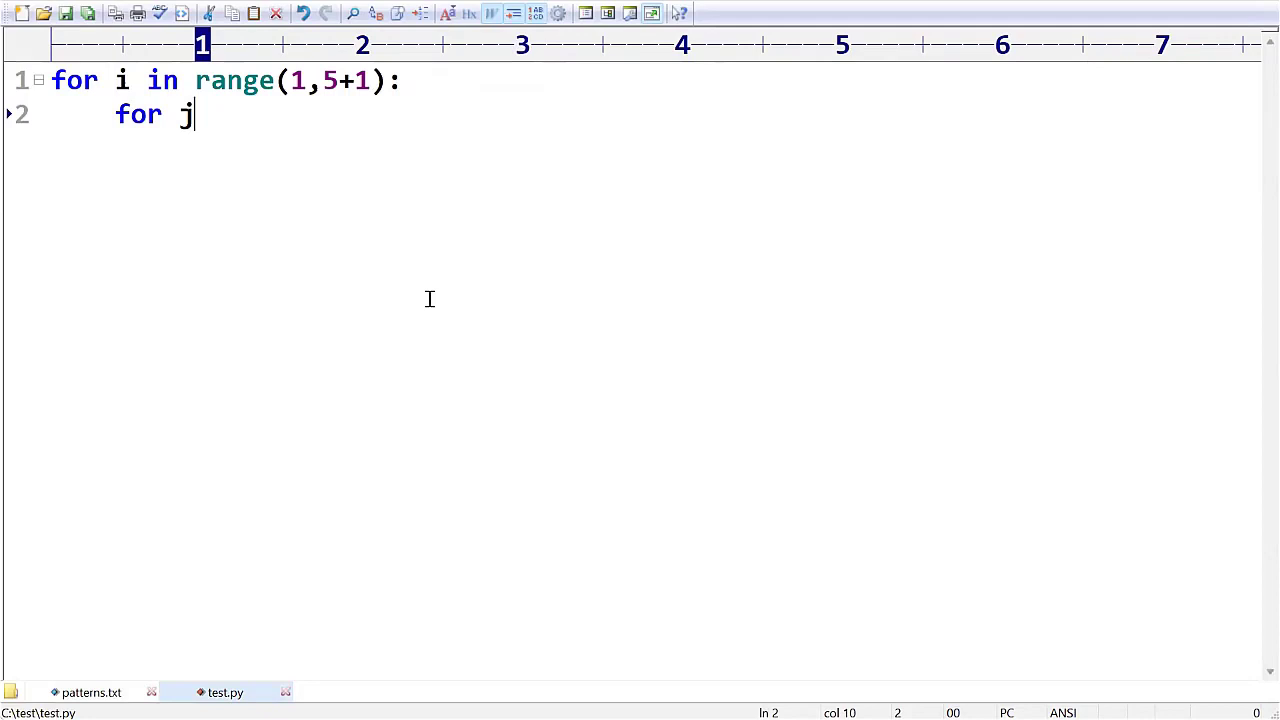
# Add the inner loop over range(1,5+1) with print('*',end=' ') and a trailing print()
pyautogui.write('in range(')
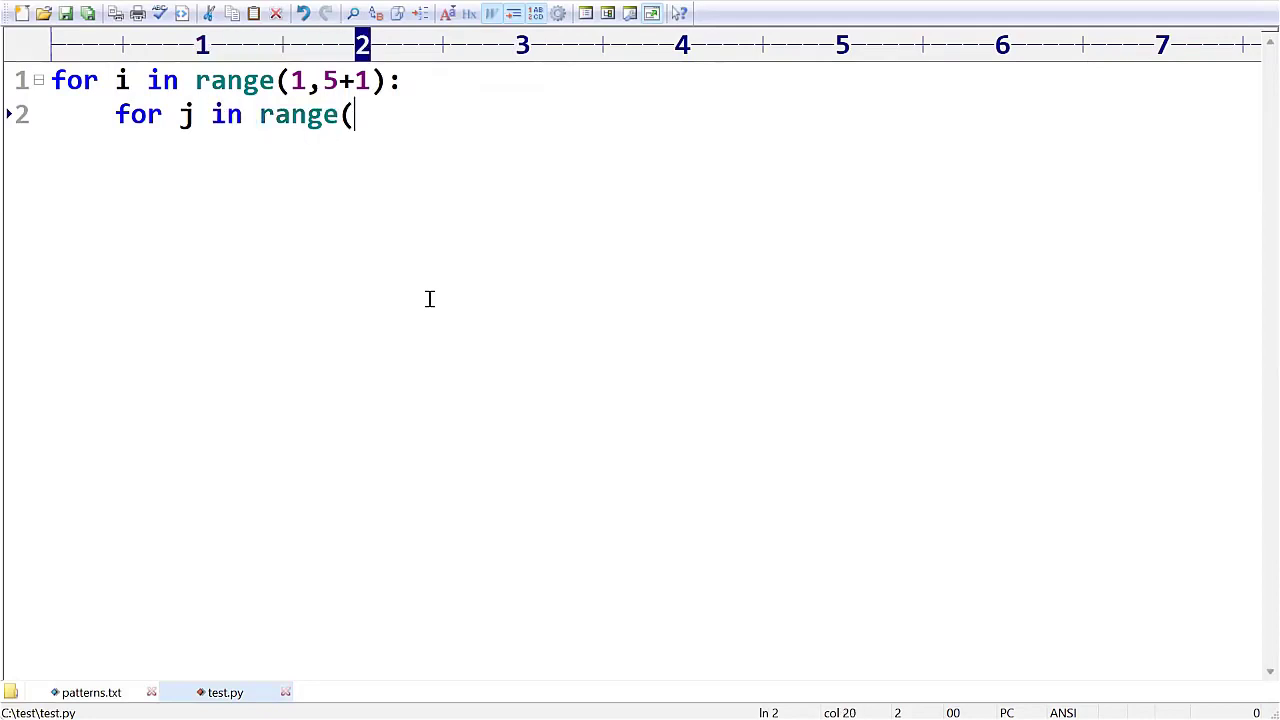
pyautogui.write('1,5+1')
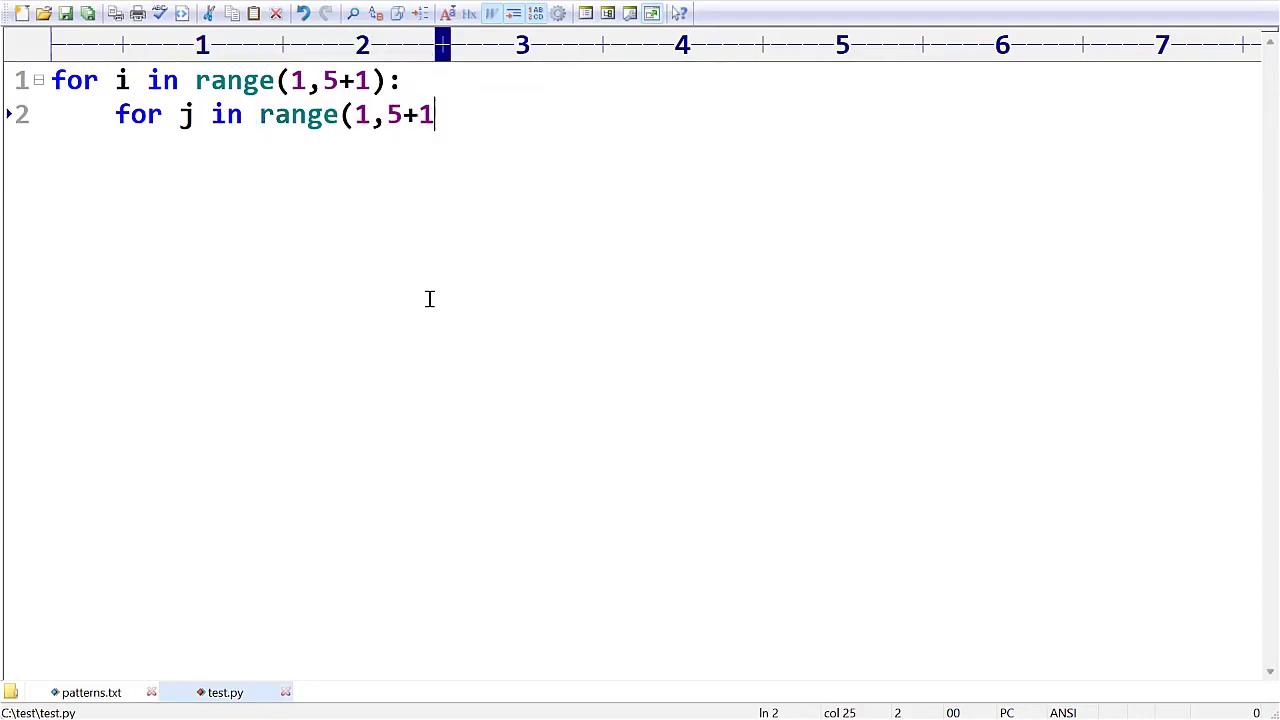
pyautogui.write('):')
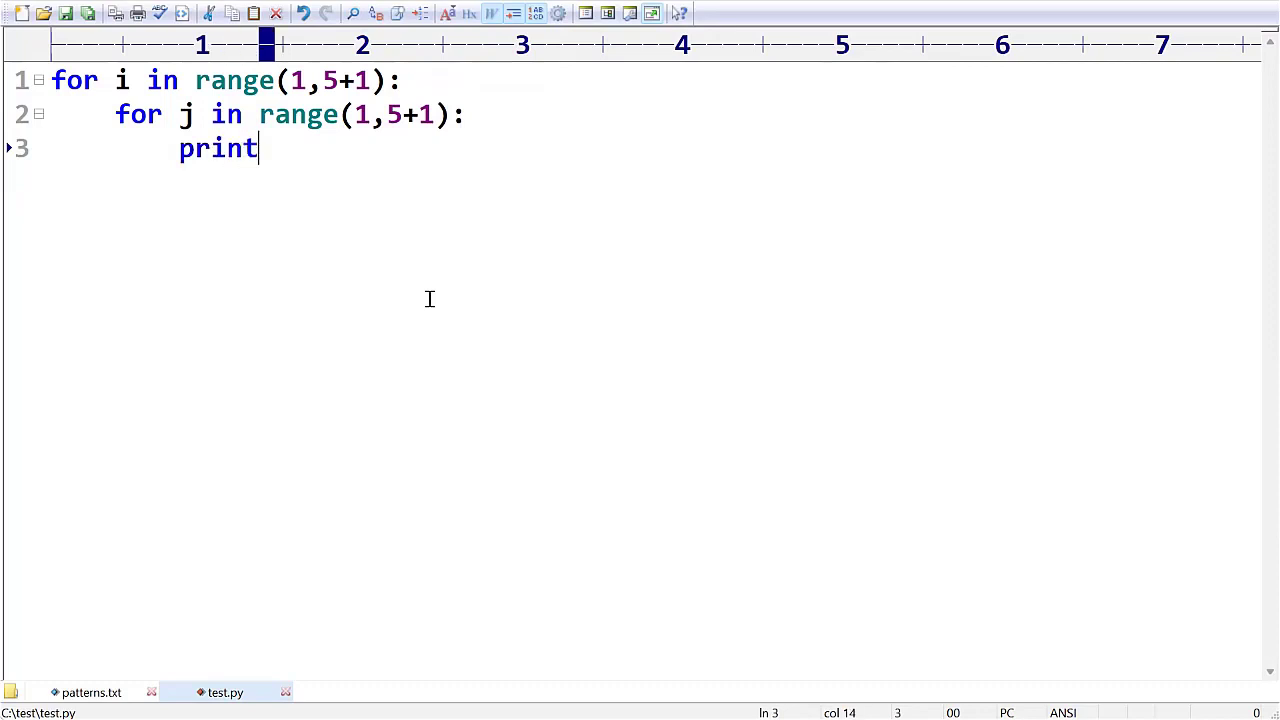
pyautogui.write("('*'")
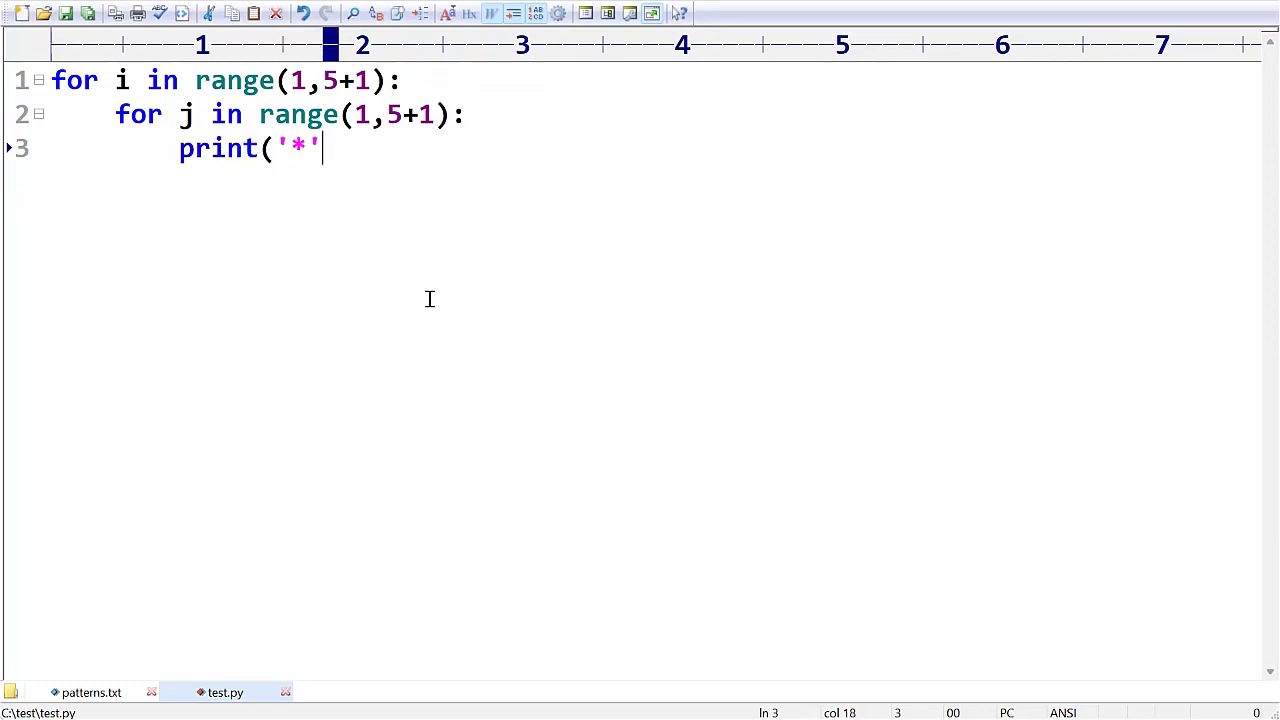
pyautogui.write(",end=' '")
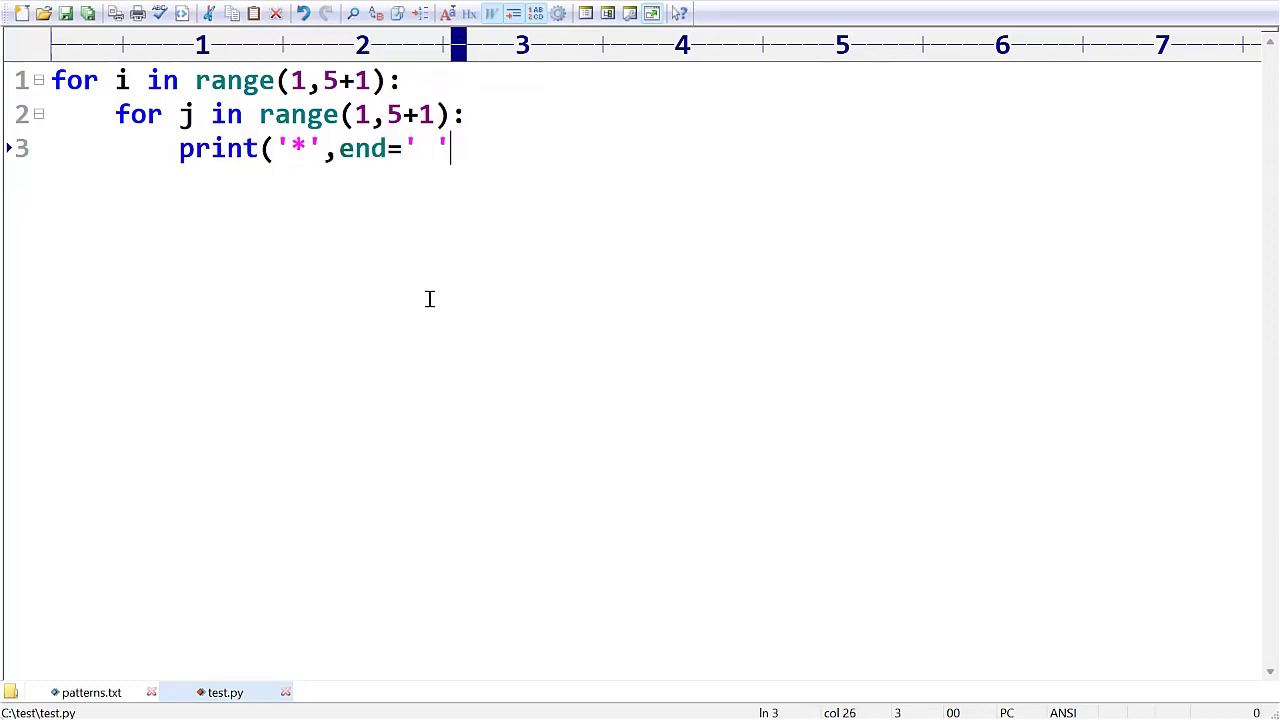
pyautogui.write(')')
pyautogui.write('print()')
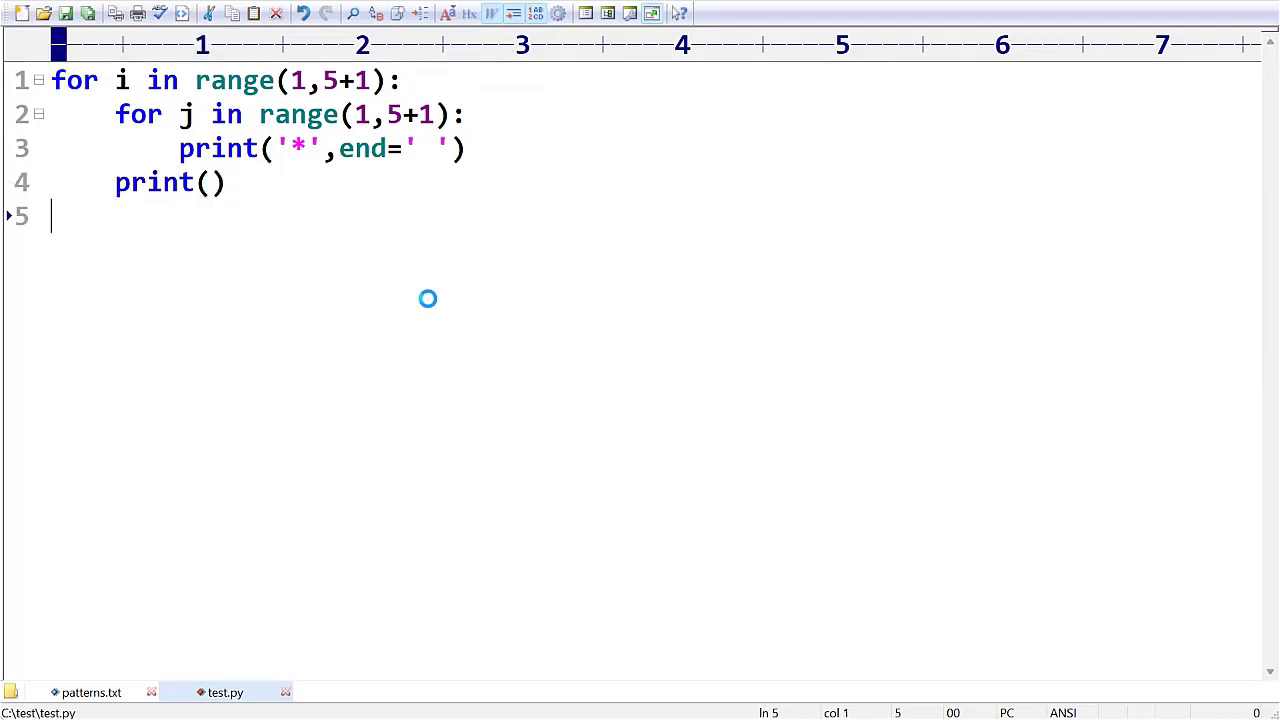
pyautogui.moveTo(428, 298)
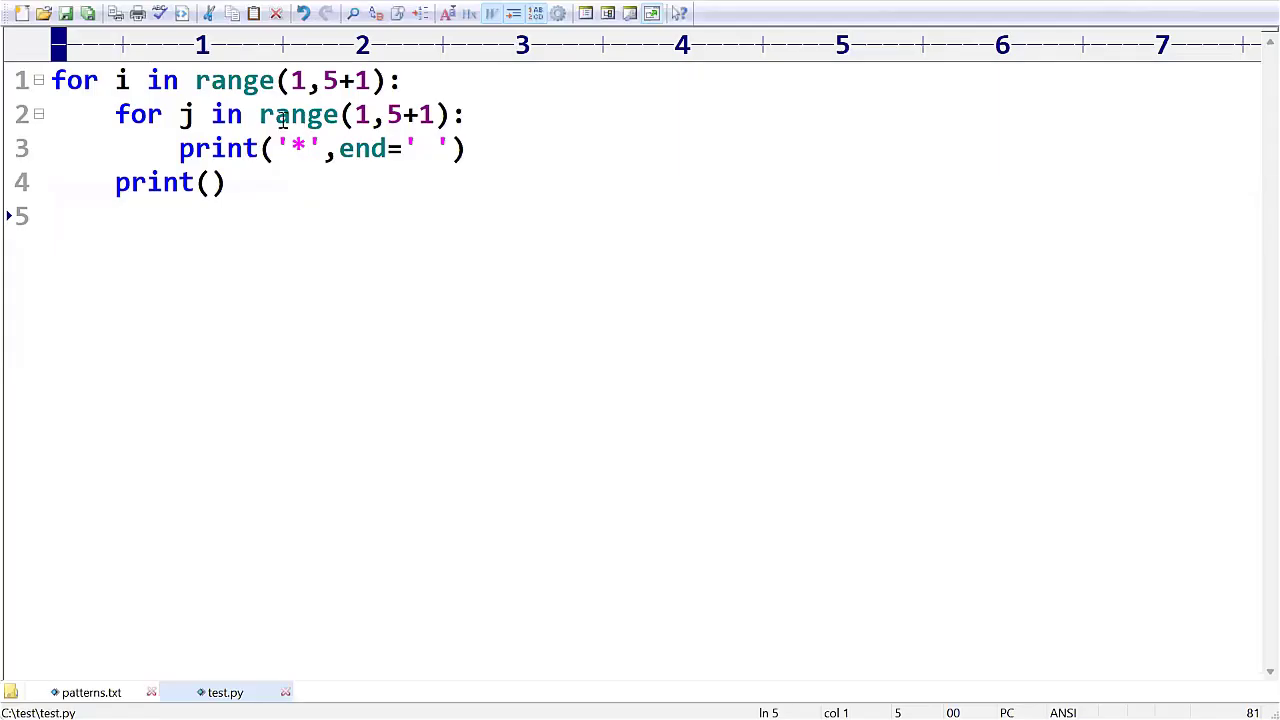
# Change the inner loop's range to end at i so each row grows by one star
pyautogui.click(378, 114)
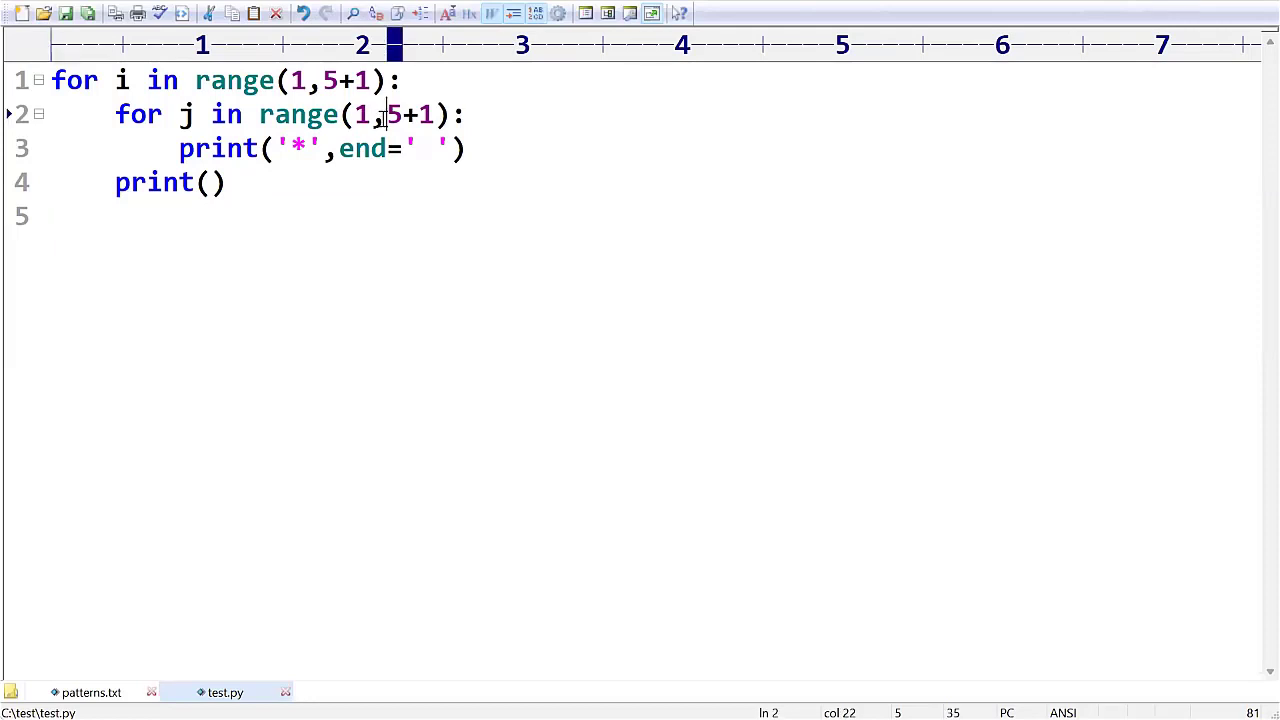
pyautogui.write('i')
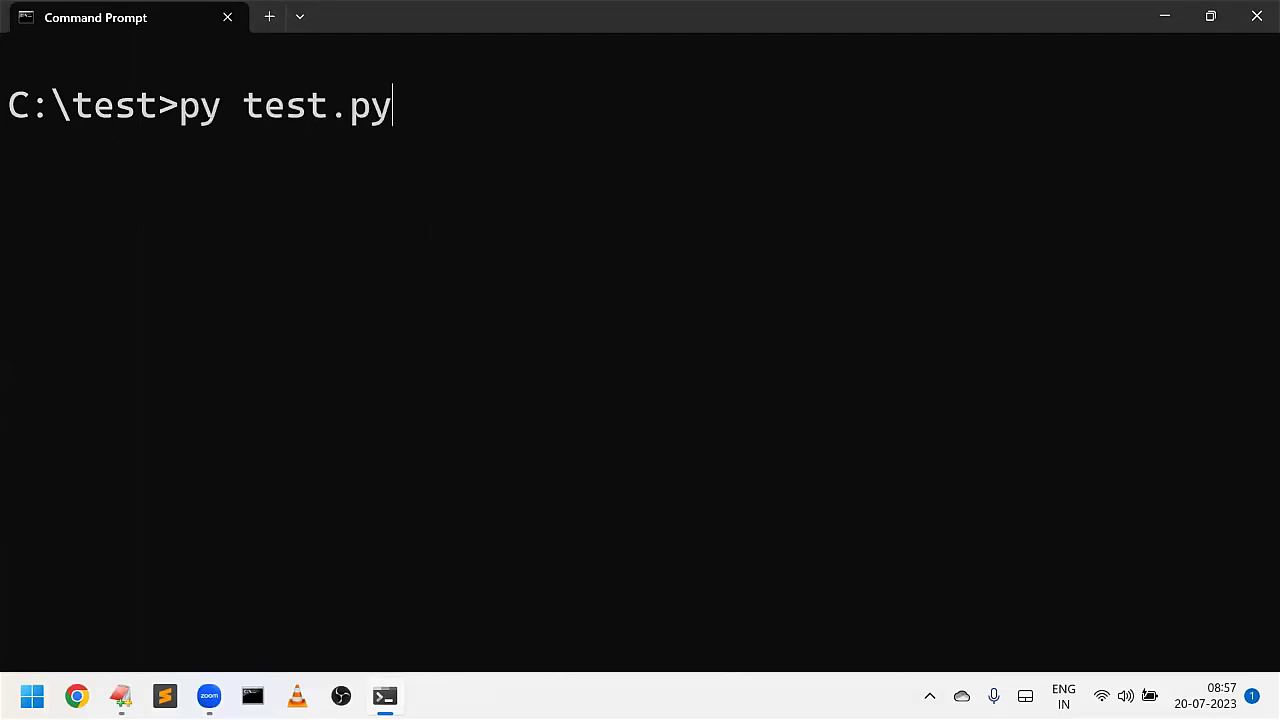
# Run py test.py in Command Prompt to print the five-row star triangle
pyautogui.press('Return')
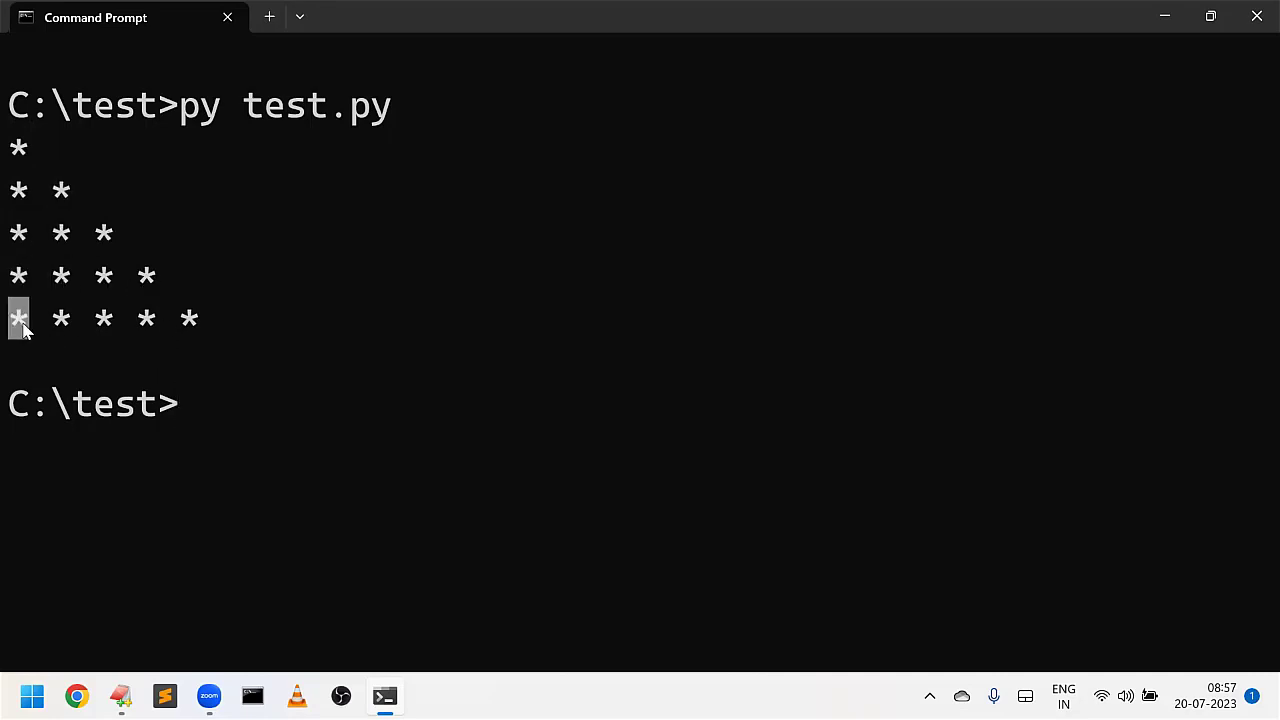
pyautogui.moveTo(62, 330)
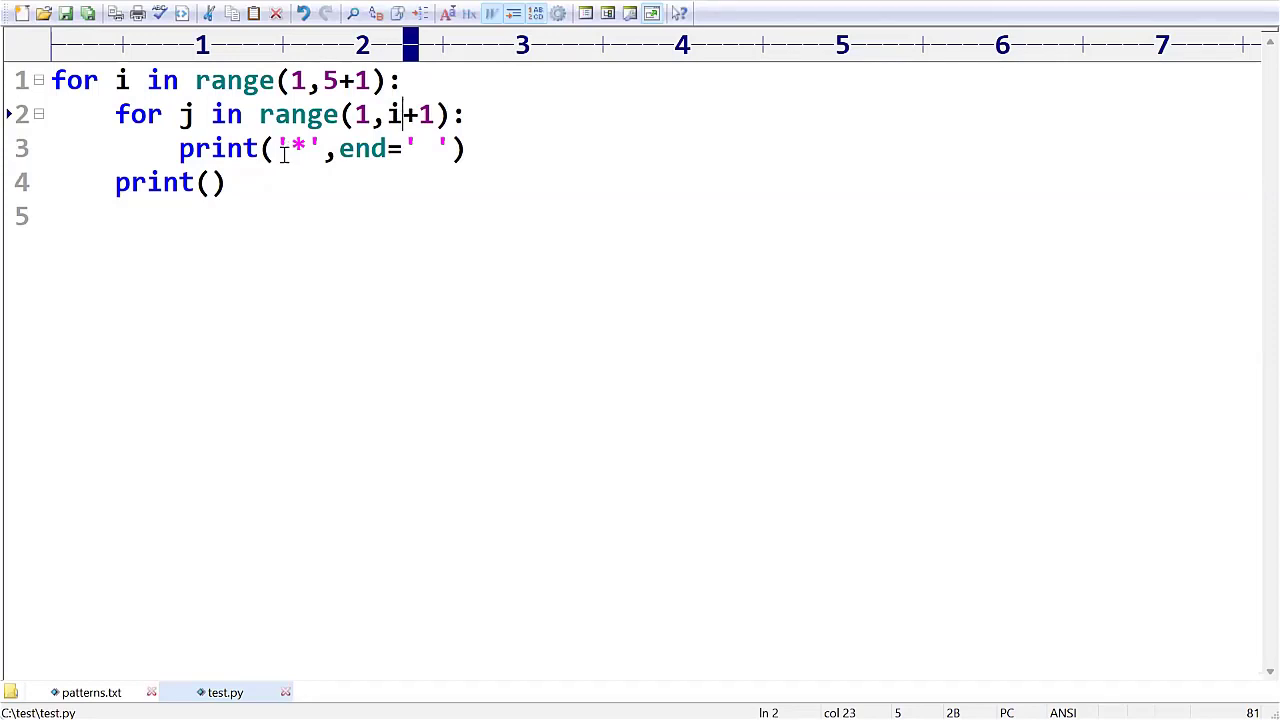
pyautogui.moveTo(284, 168)
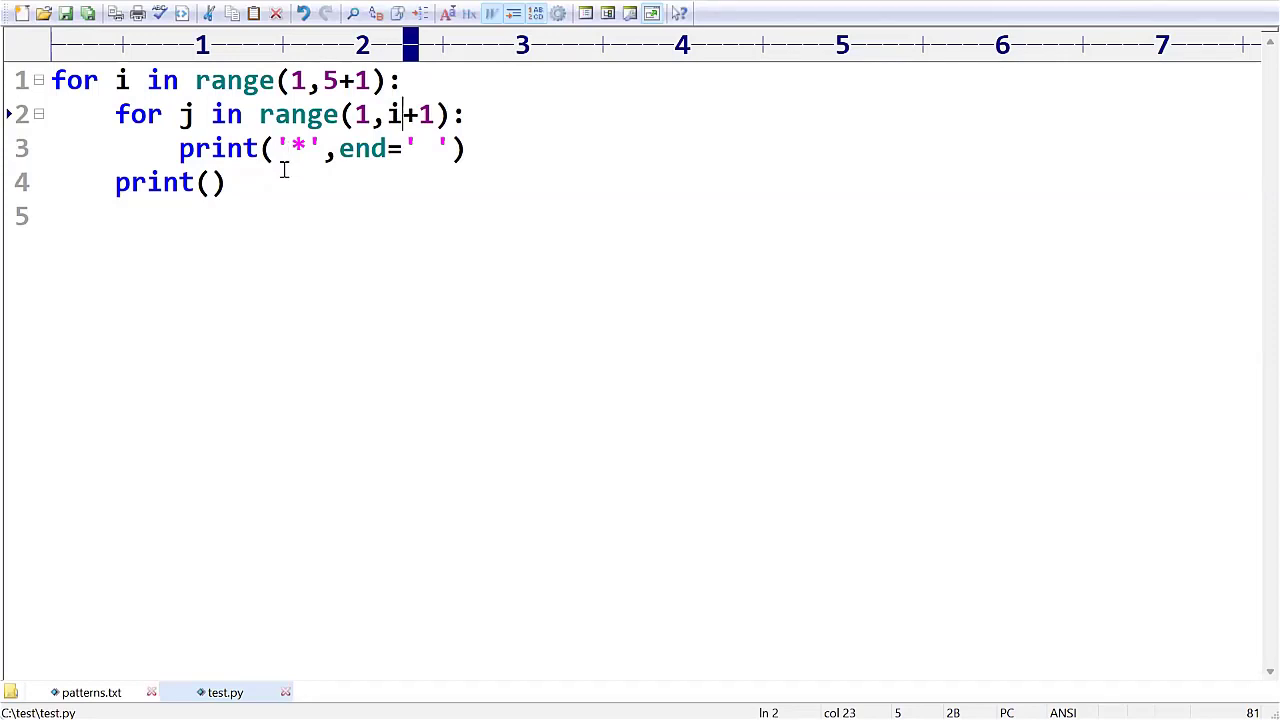
pyautogui.moveTo(488, 380)
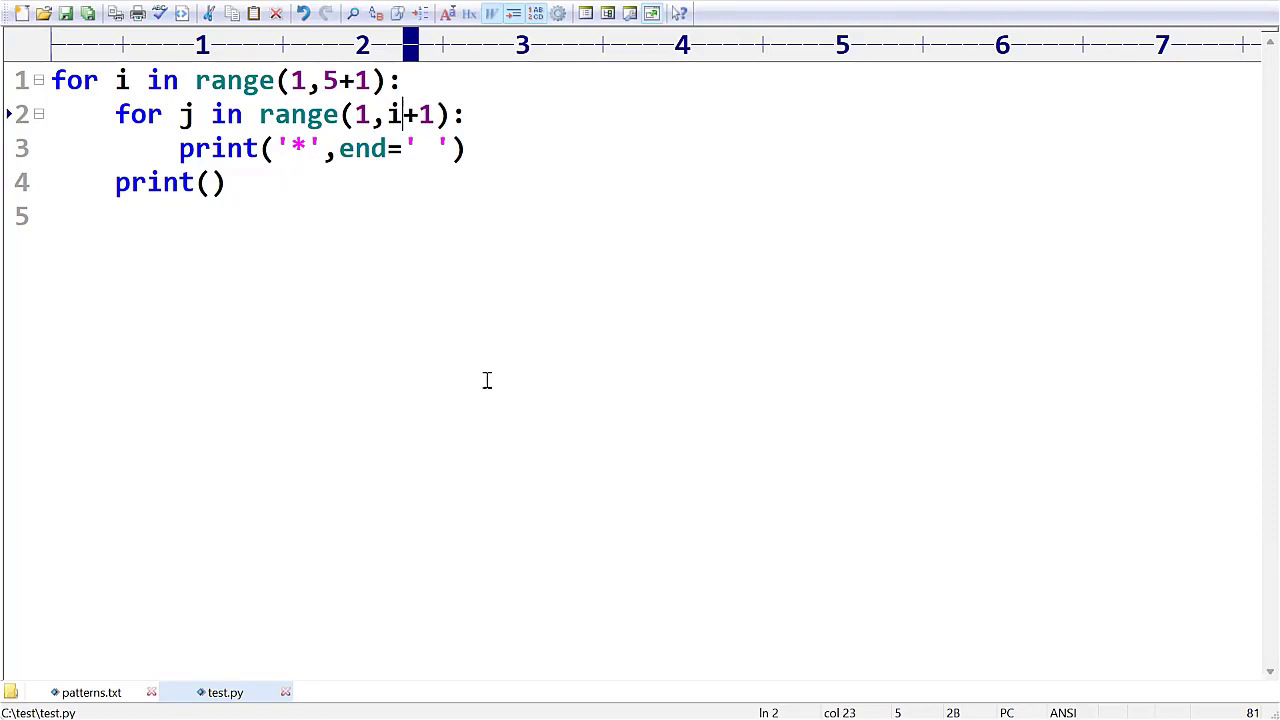
pyautogui.moveTo(736, 124)
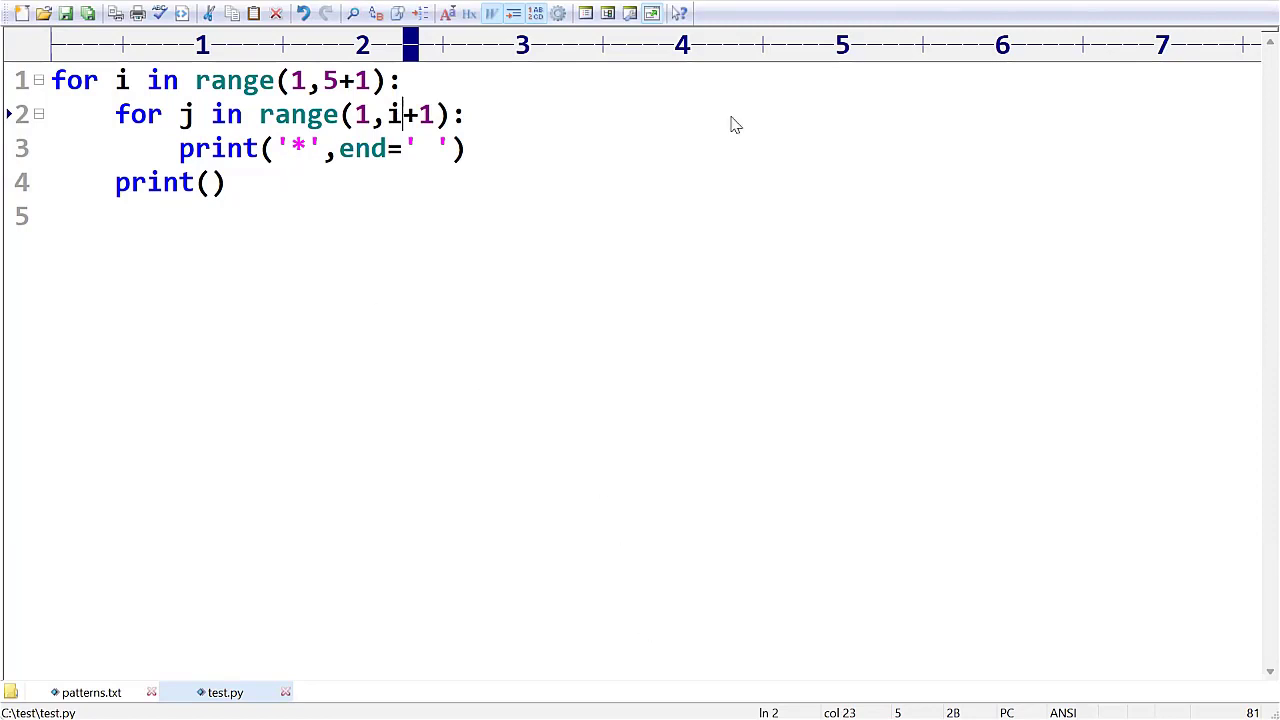
pyautogui.moveTo(808, 62)
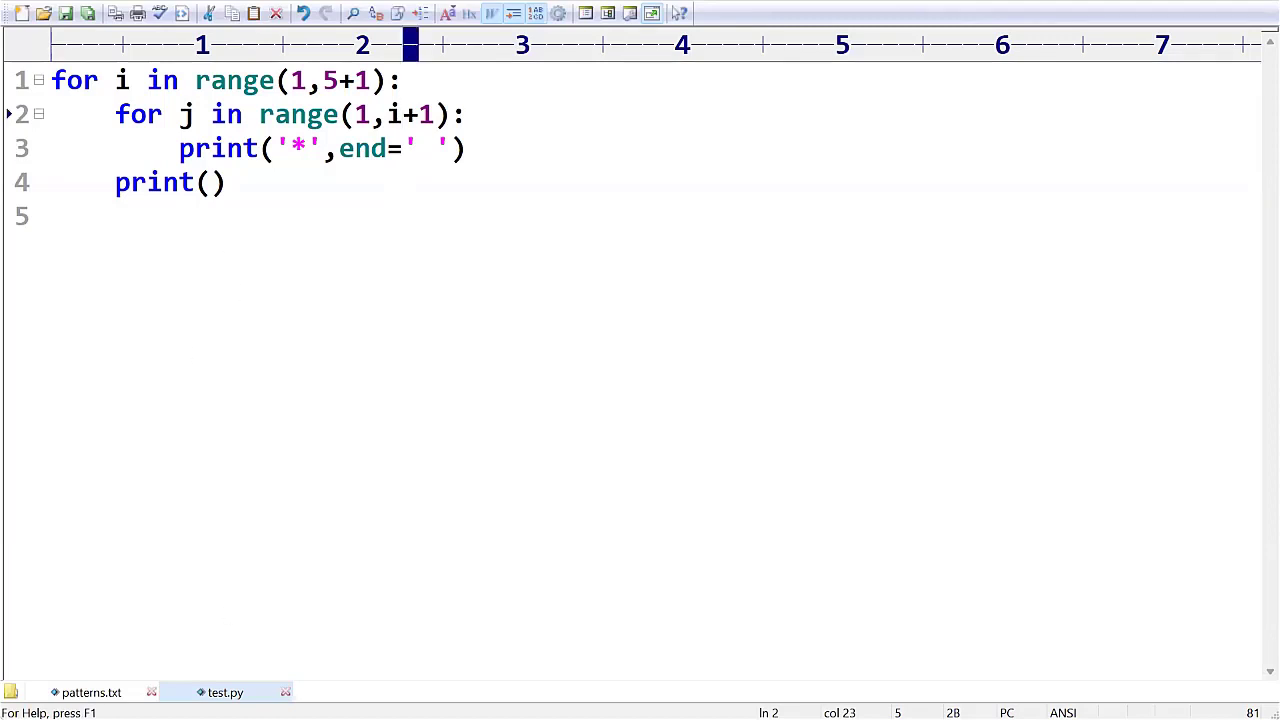
# Insert a new line x = 96 inside the outer loop of test.py
pyautogui.click(92, 692)
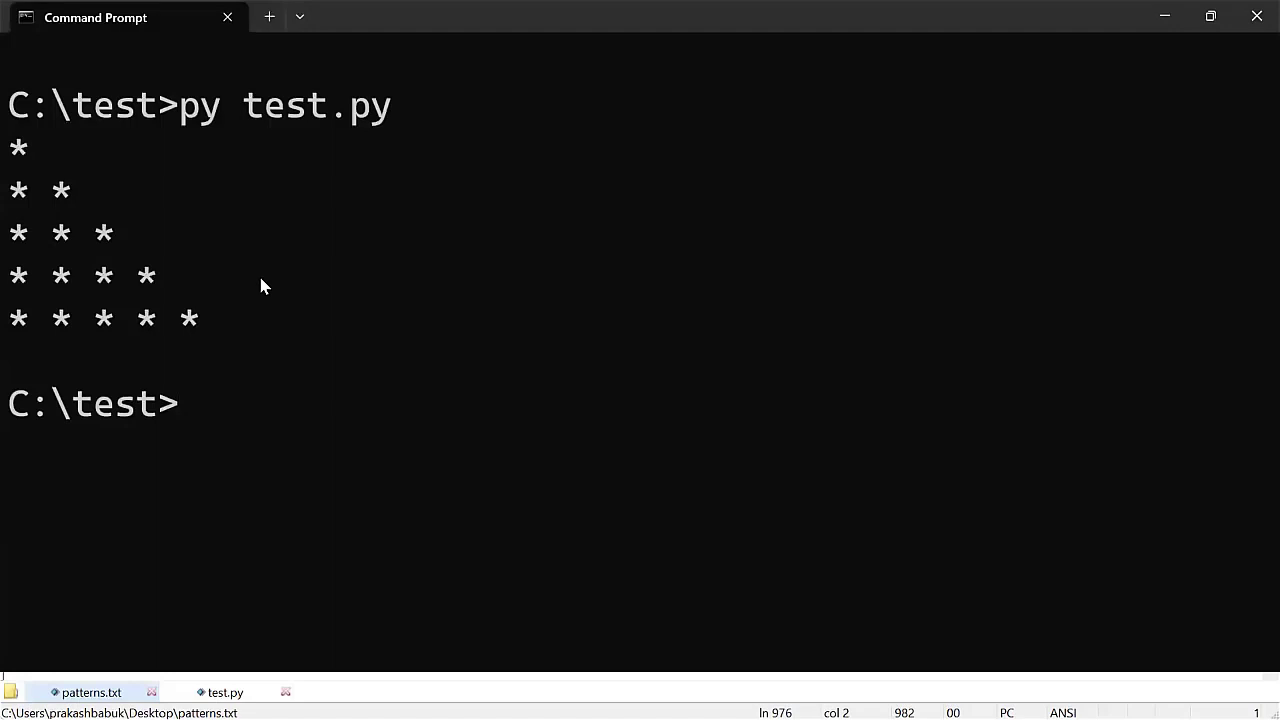
pyautogui.click(224, 692)
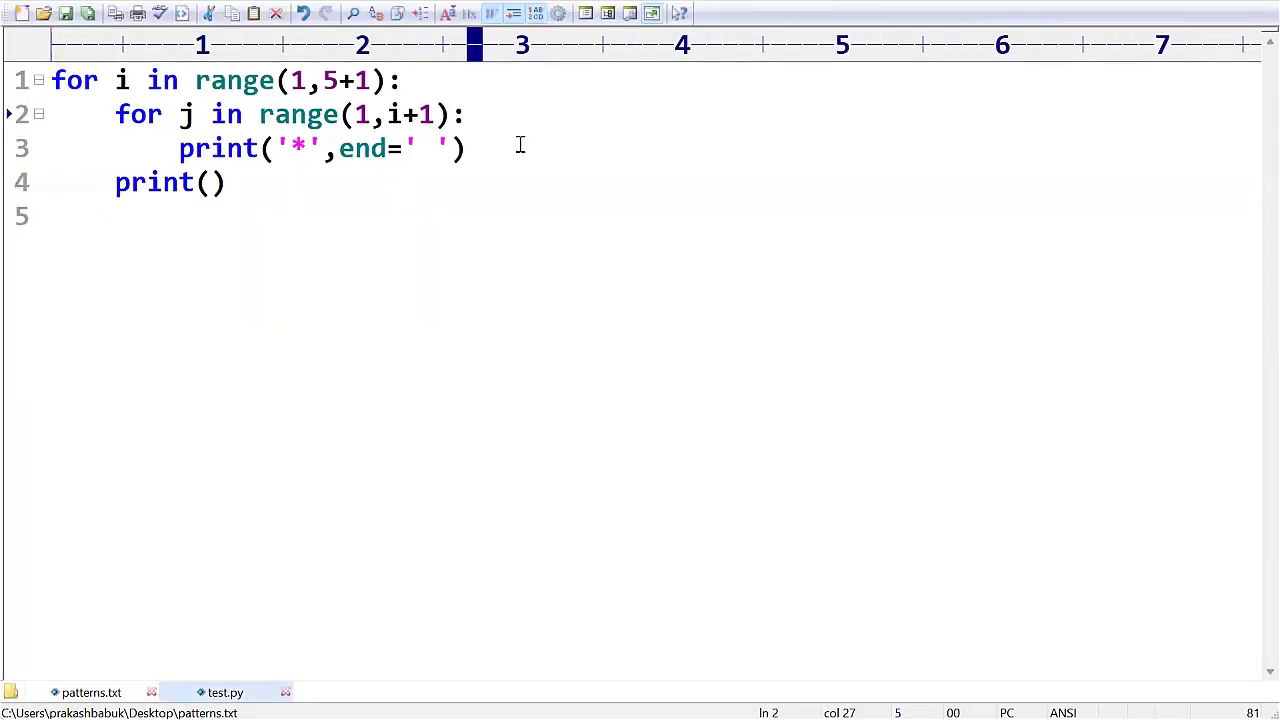
pyautogui.press('Return')
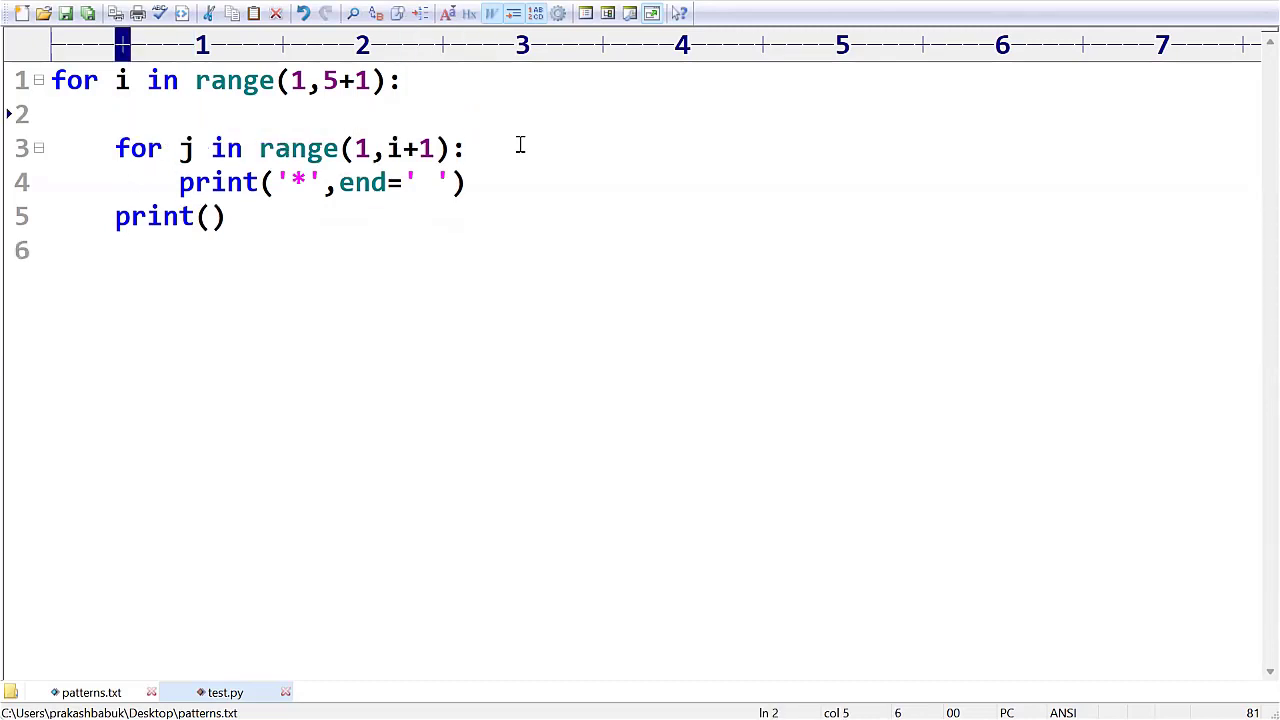
pyautogui.write('x')
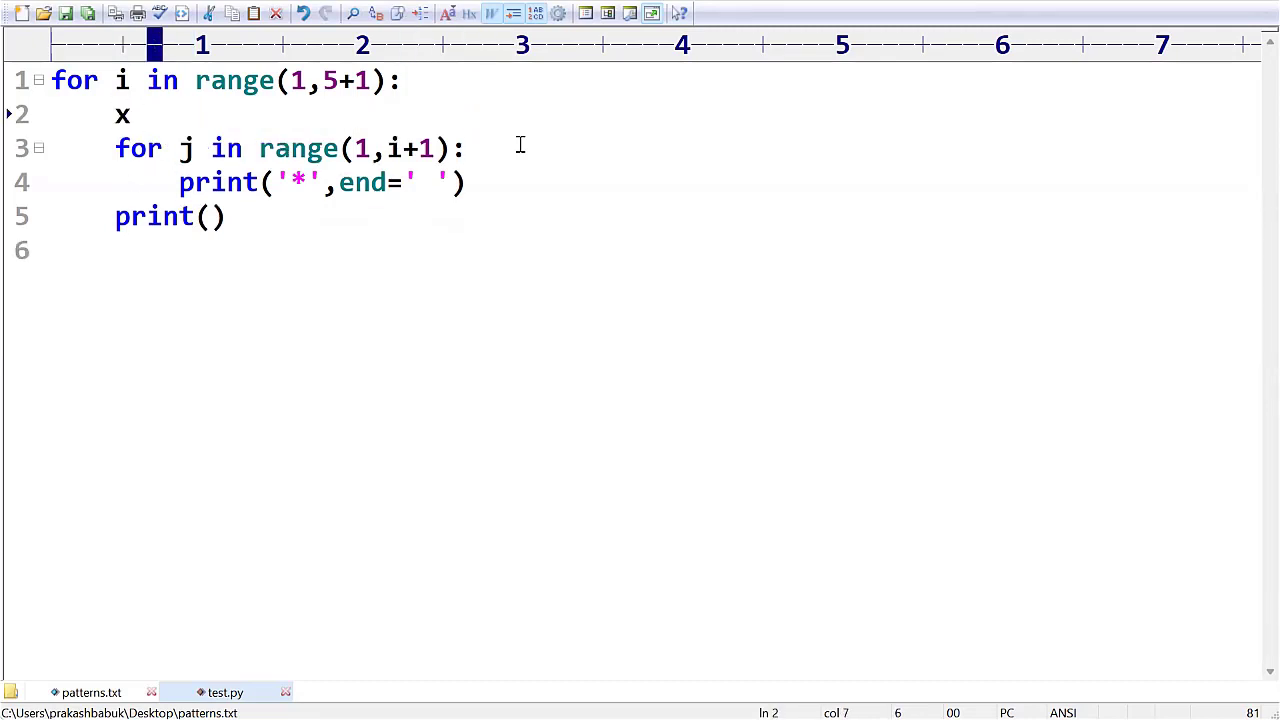
pyautogui.write('=')
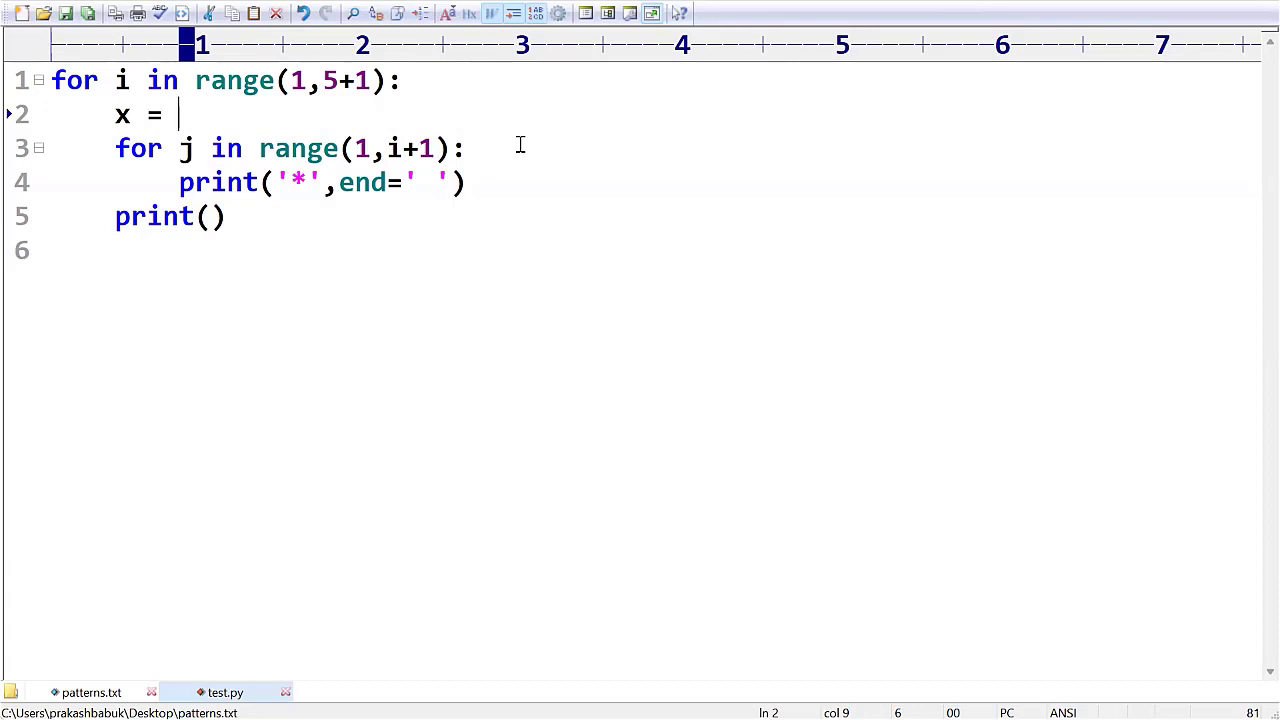
pyautogui.write('9')
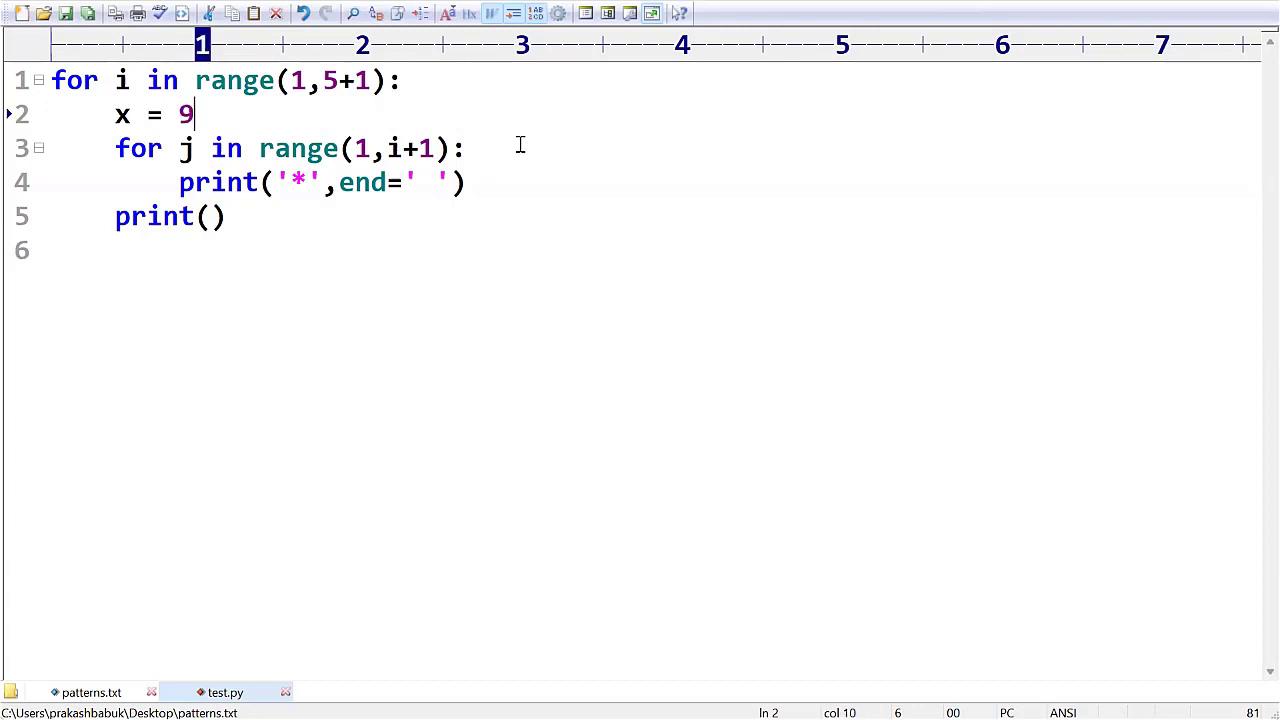
pyautogui.write('6')
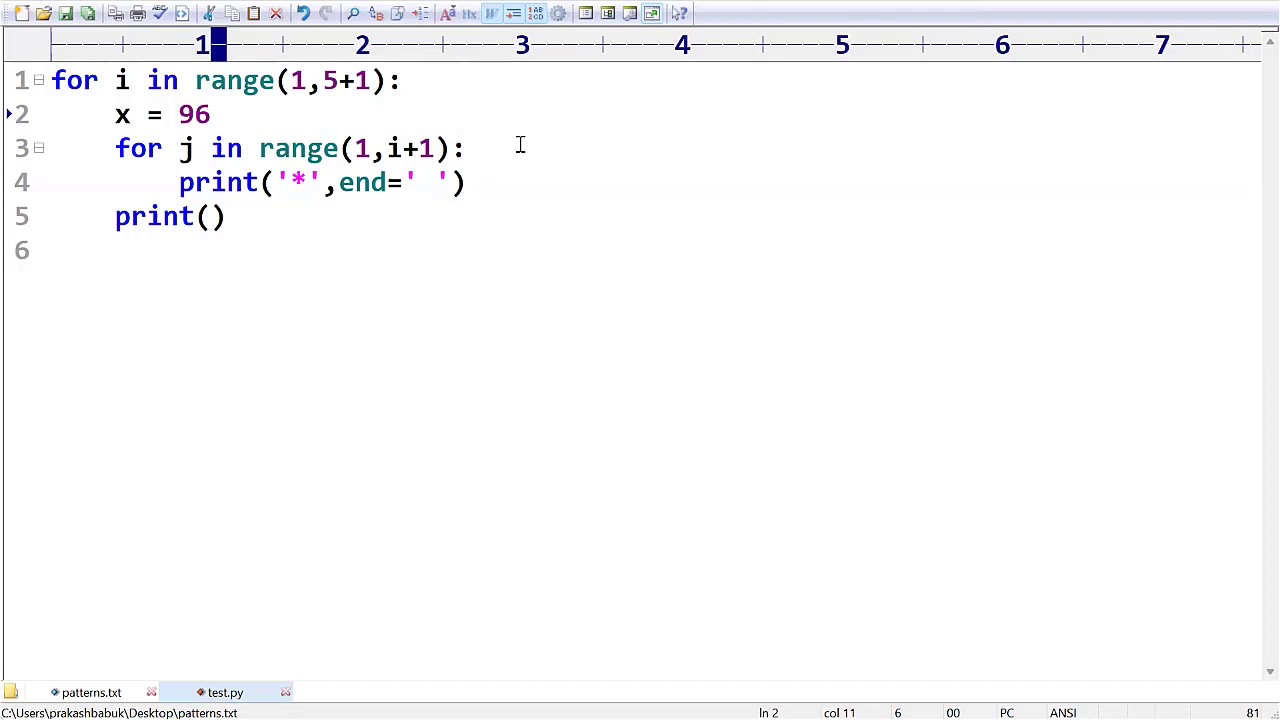
# Replace the '*' string in the print call with the expression 96+j
pyautogui.doubleClick(296, 182)
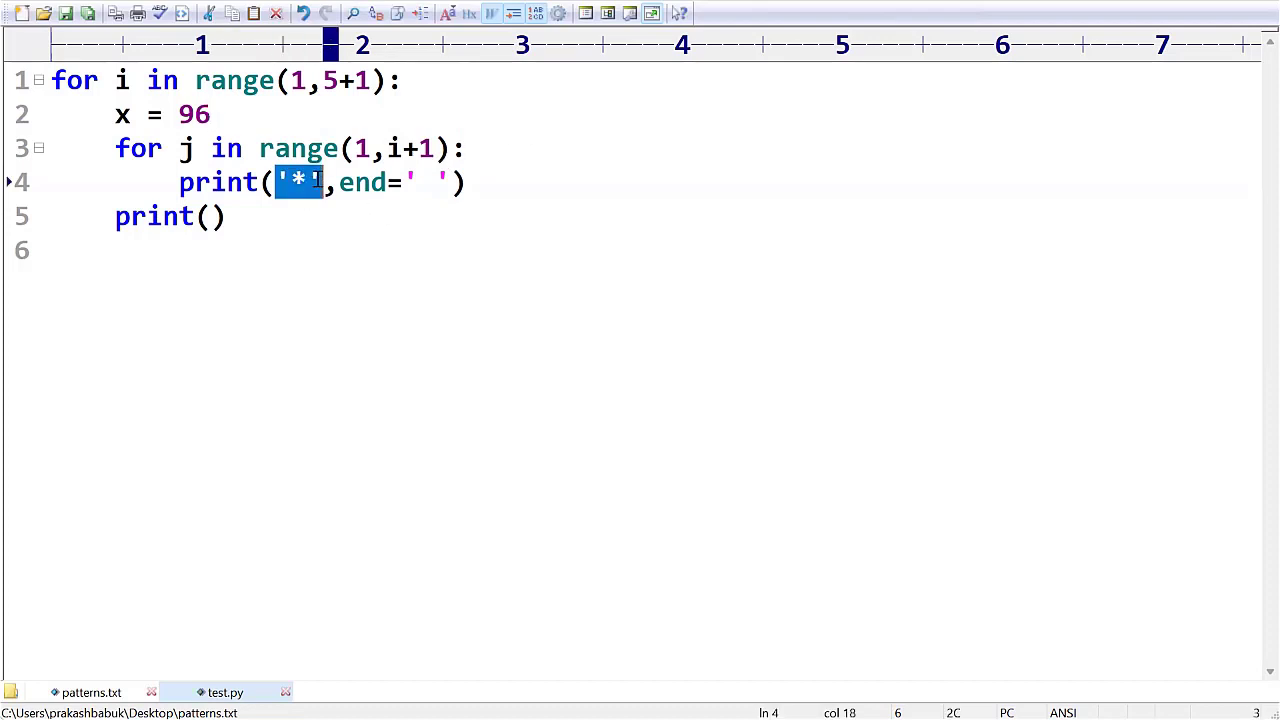
pyautogui.moveTo(450, 392)
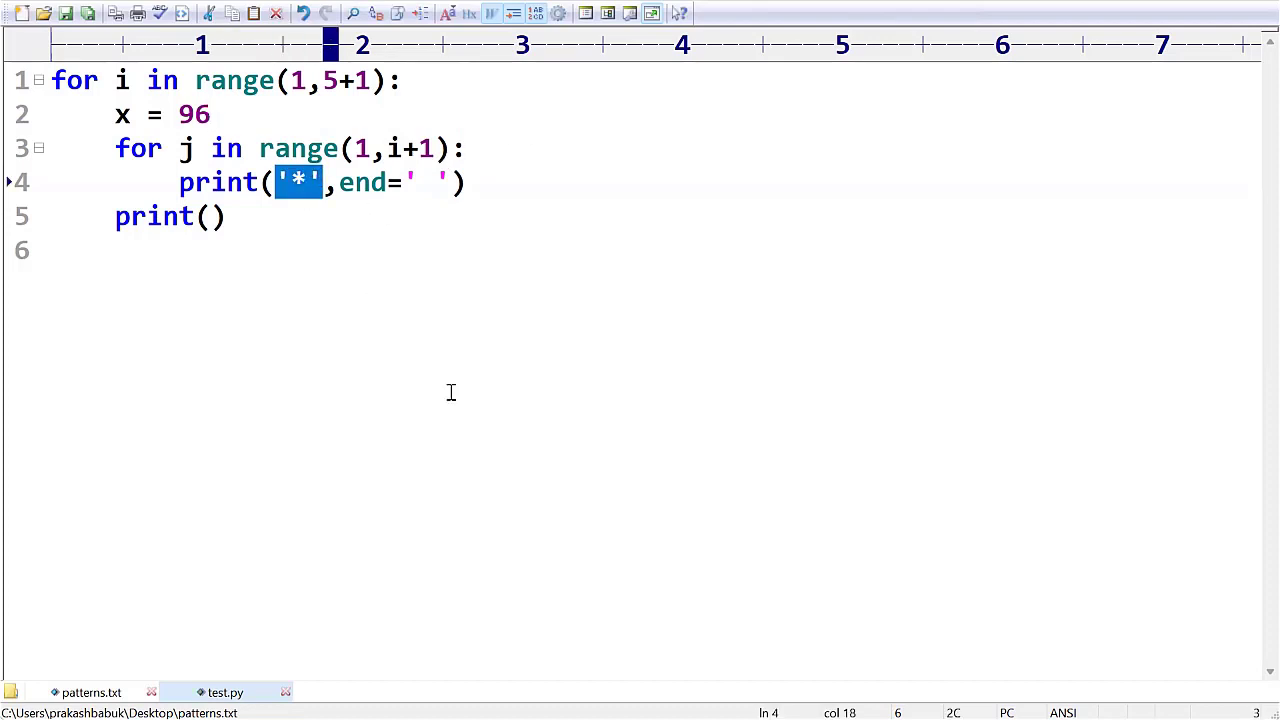
pyautogui.write('96+j')
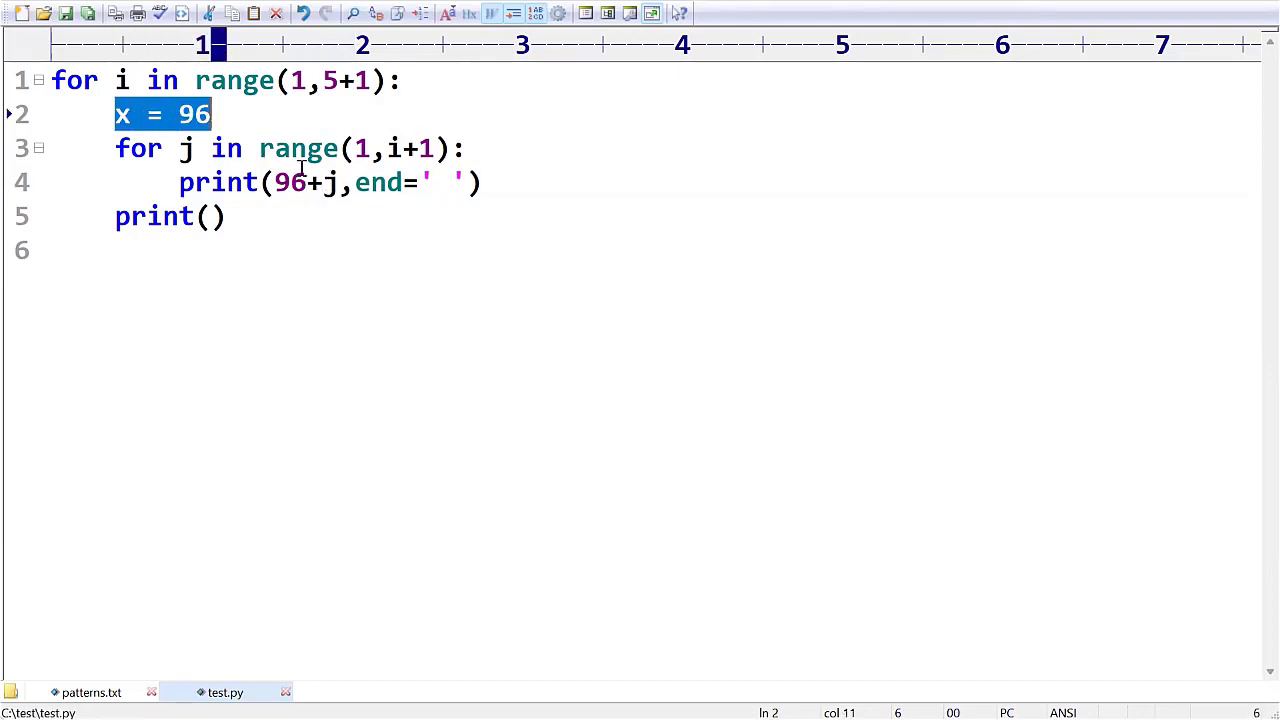
pyautogui.click(214, 216)
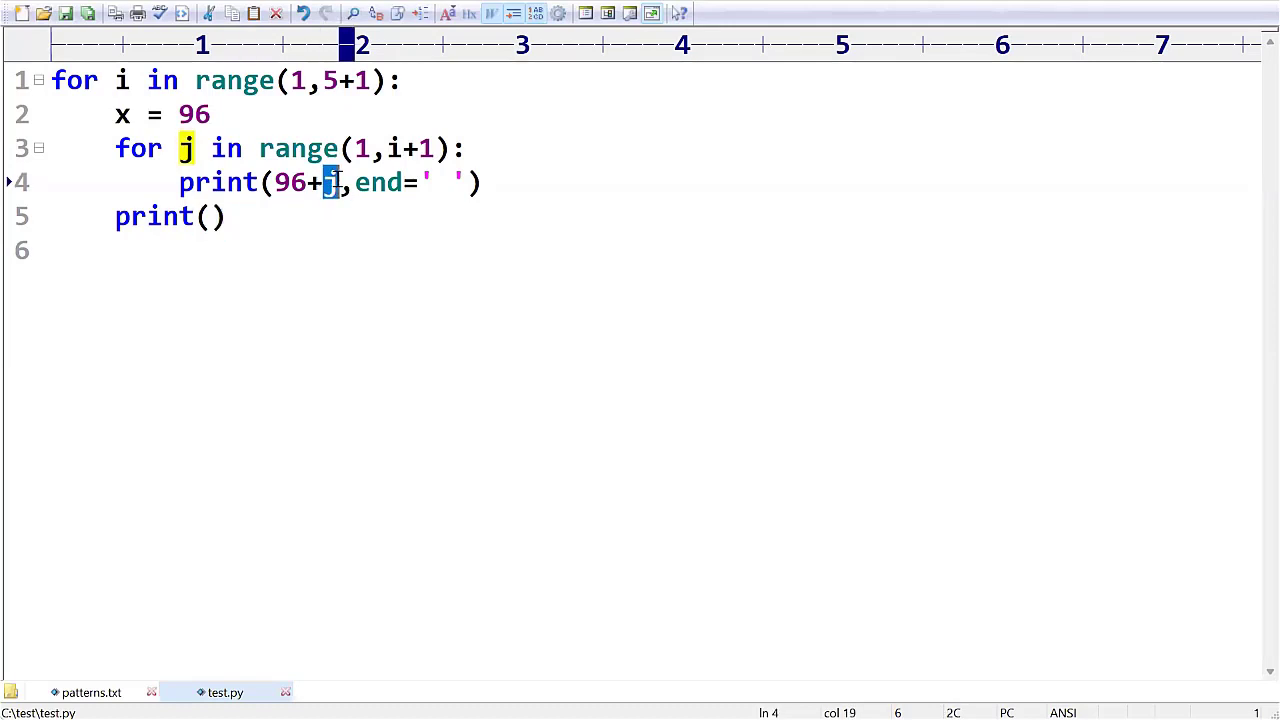
pyautogui.click(360, 148)
pyautogui.write('cls')
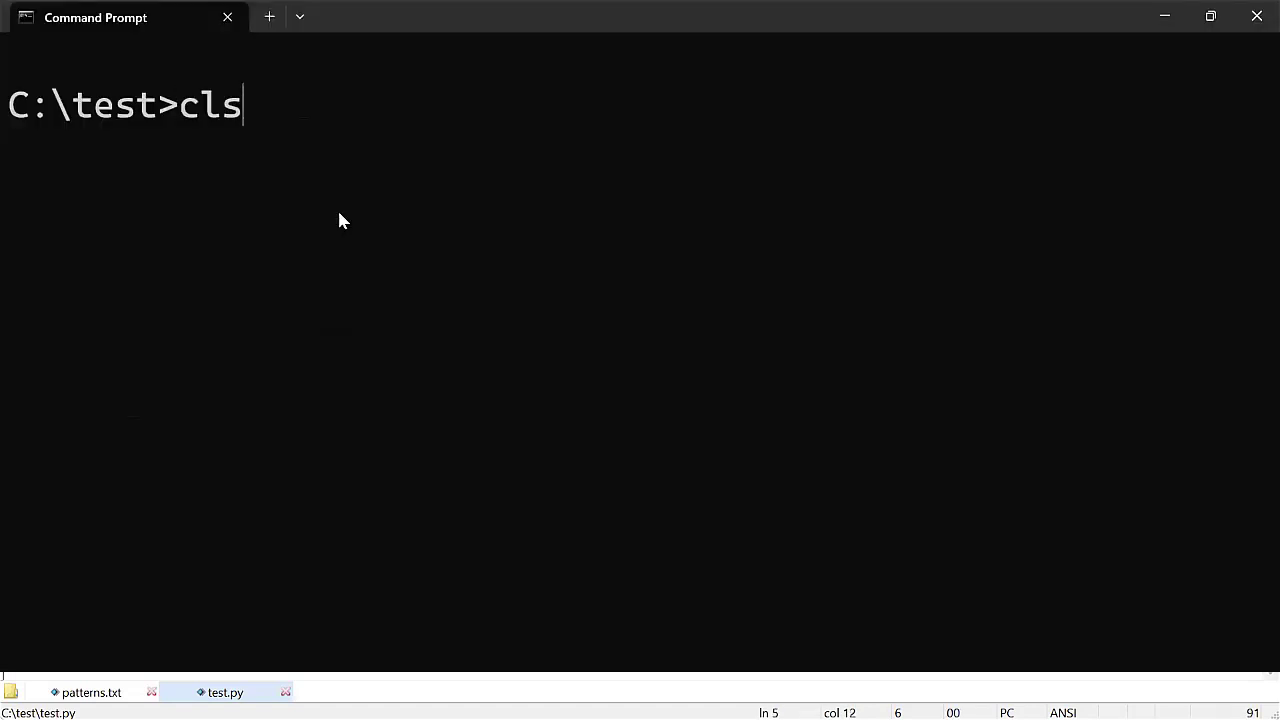
pyautogui.write('py test.py')
pyautogui.press('Return')
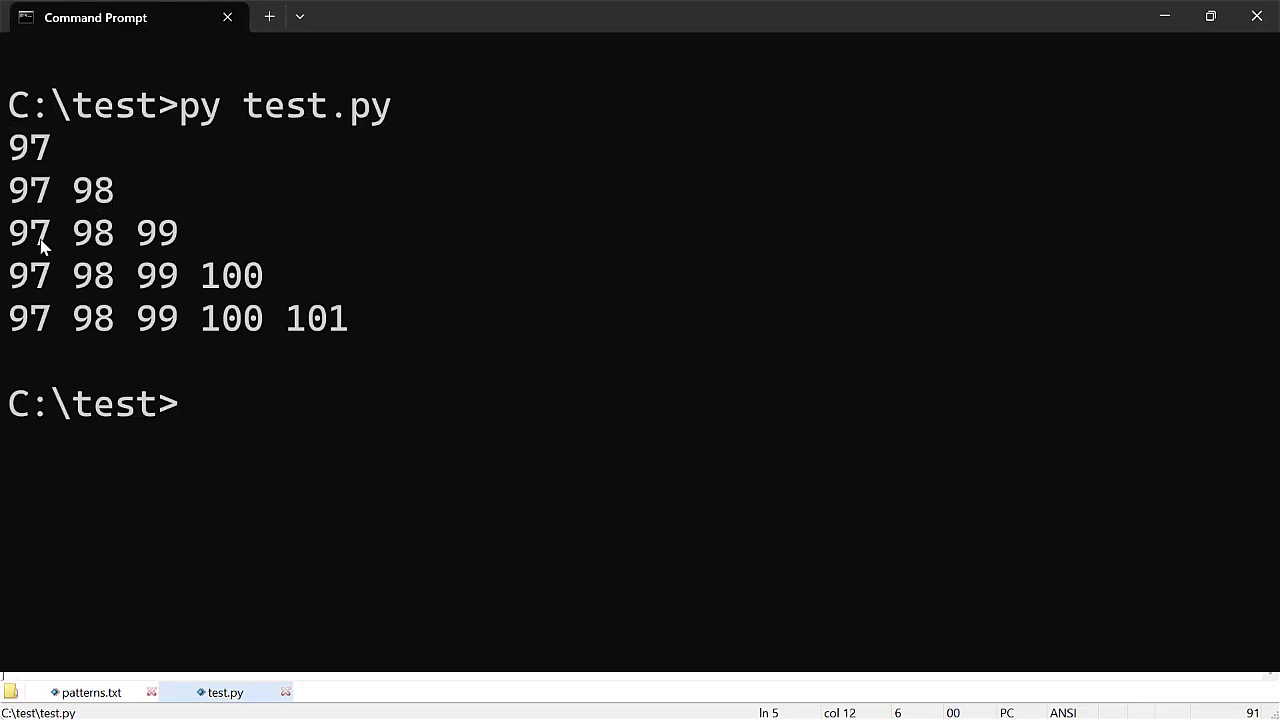
pyautogui.doubleClick(156, 232)
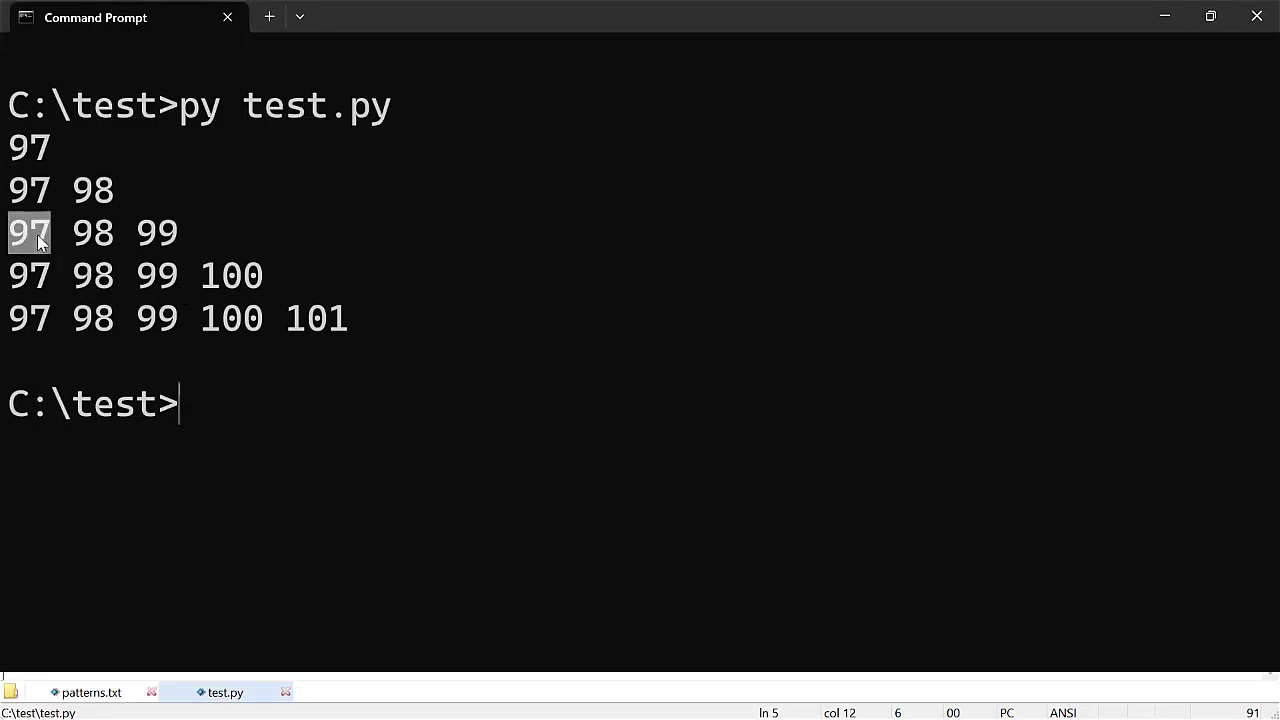
pyautogui.click(224, 692)
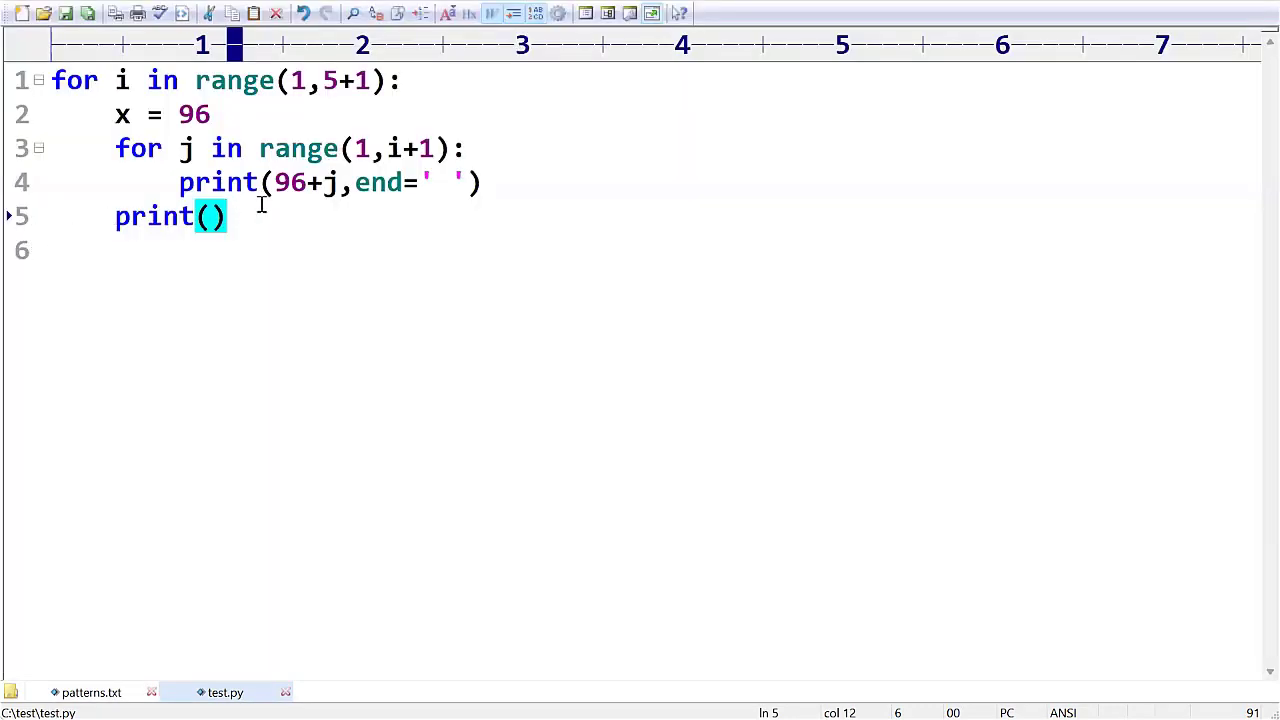
# Wrap 96+j in chr( ) so the print call outputs letters instead of numbers
pyautogui.write('chr')
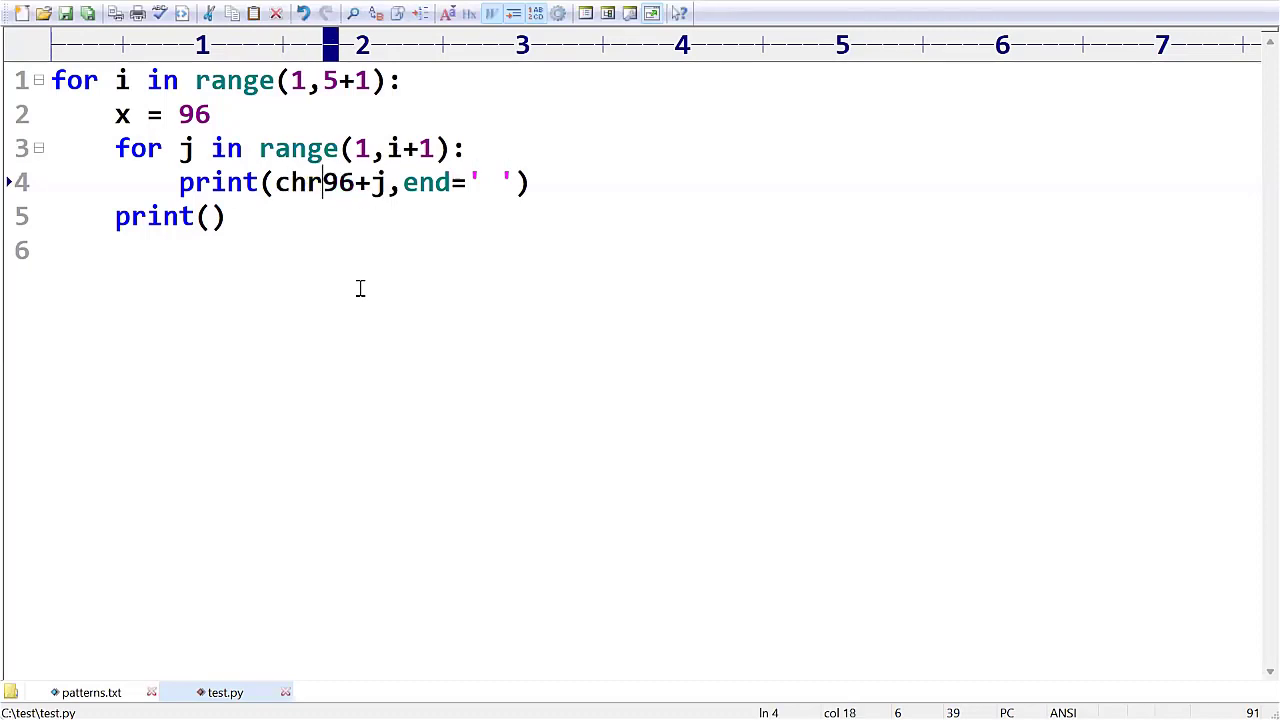
pyautogui.write('(')
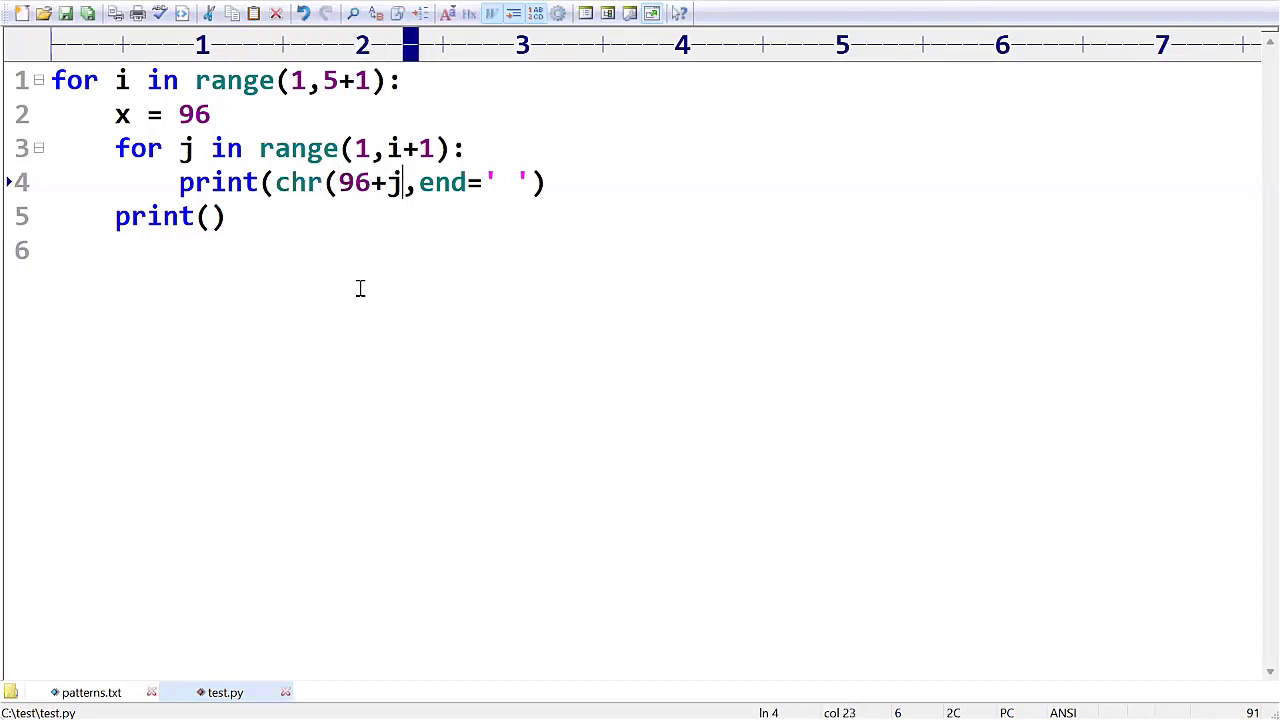
pyautogui.doubleClick(298, 182)
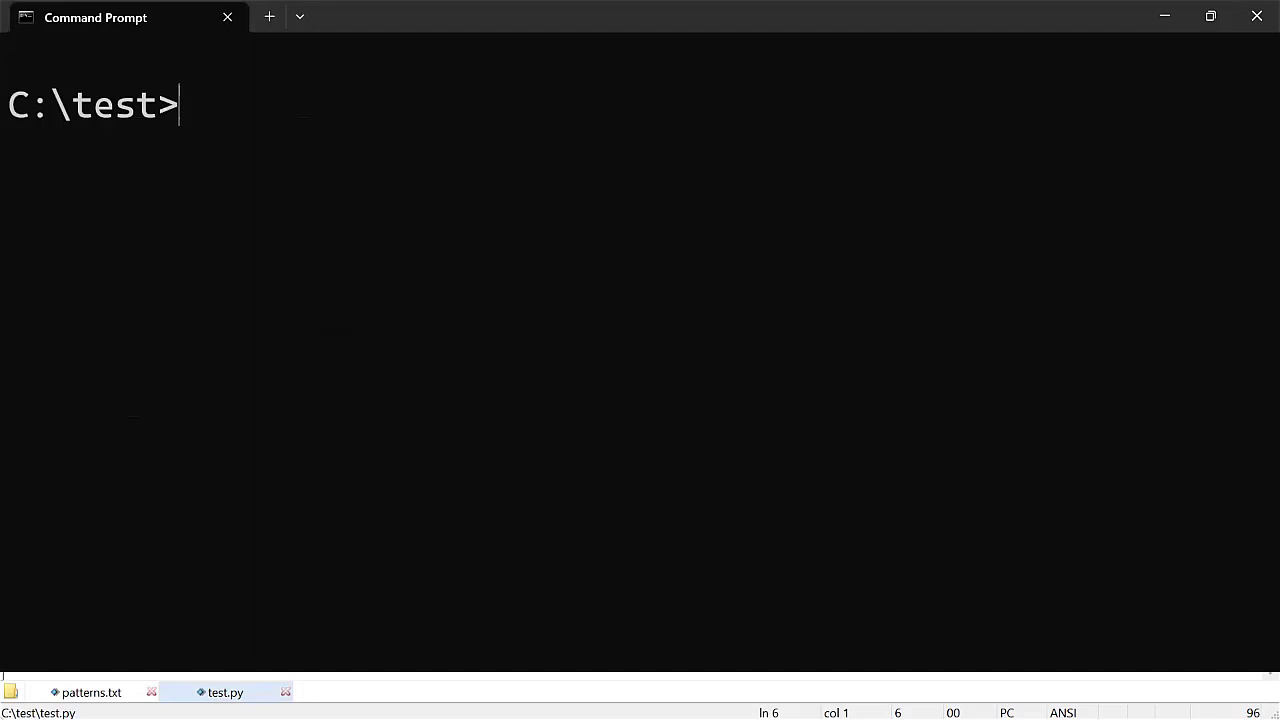
# Rerun test.py to print letter rows a to a b c d e, then compare with Pattern 54 in patterns.txt
pyautogui.press('Return')
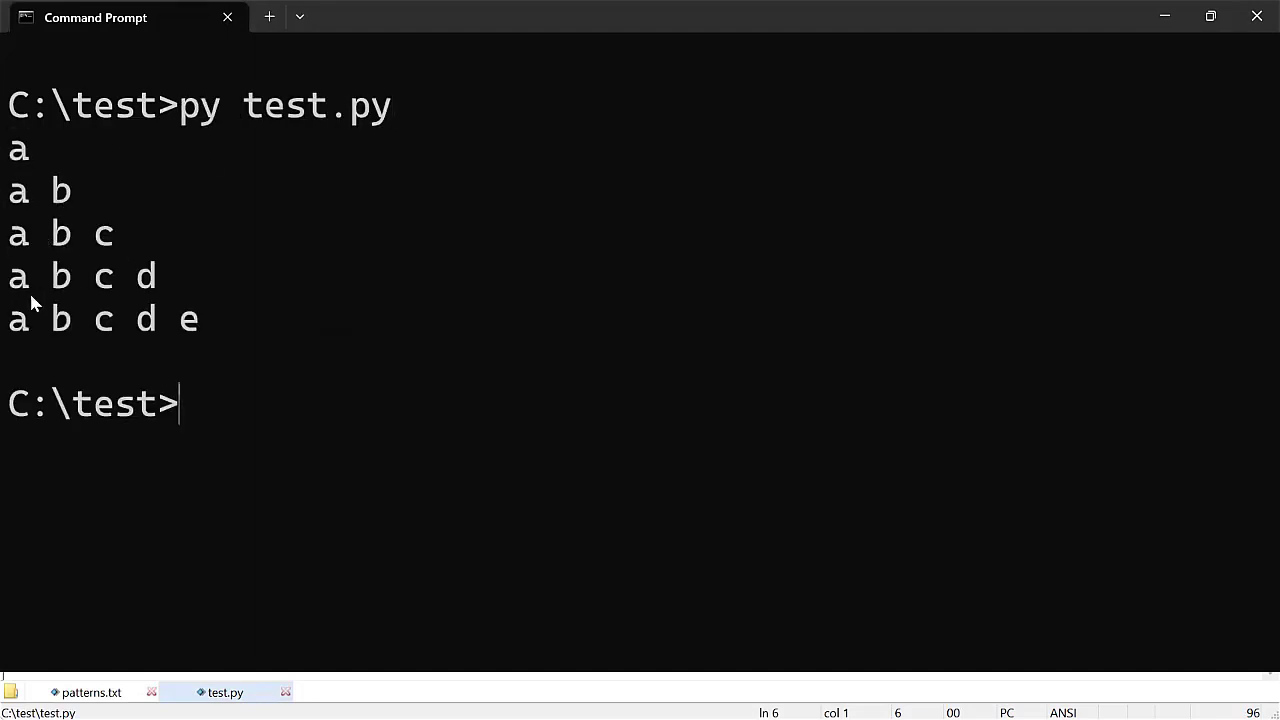
pyautogui.moveTo(220, 340)
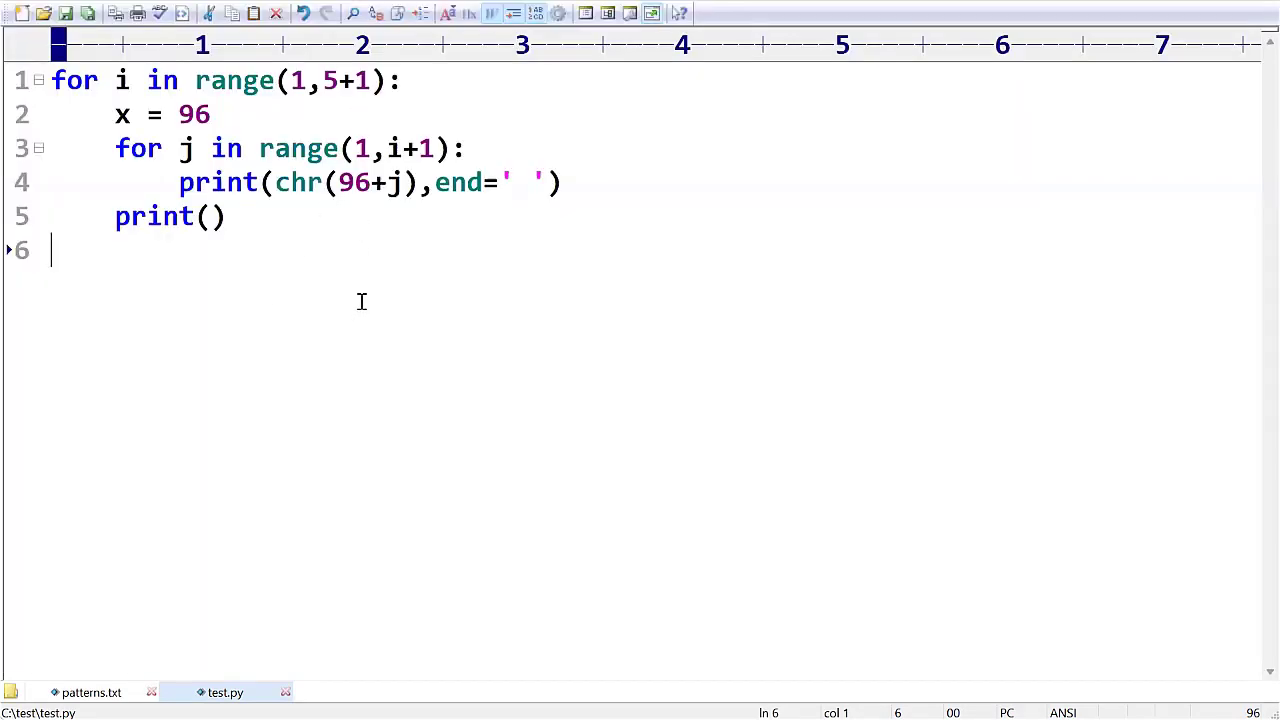
pyautogui.click(92, 692)
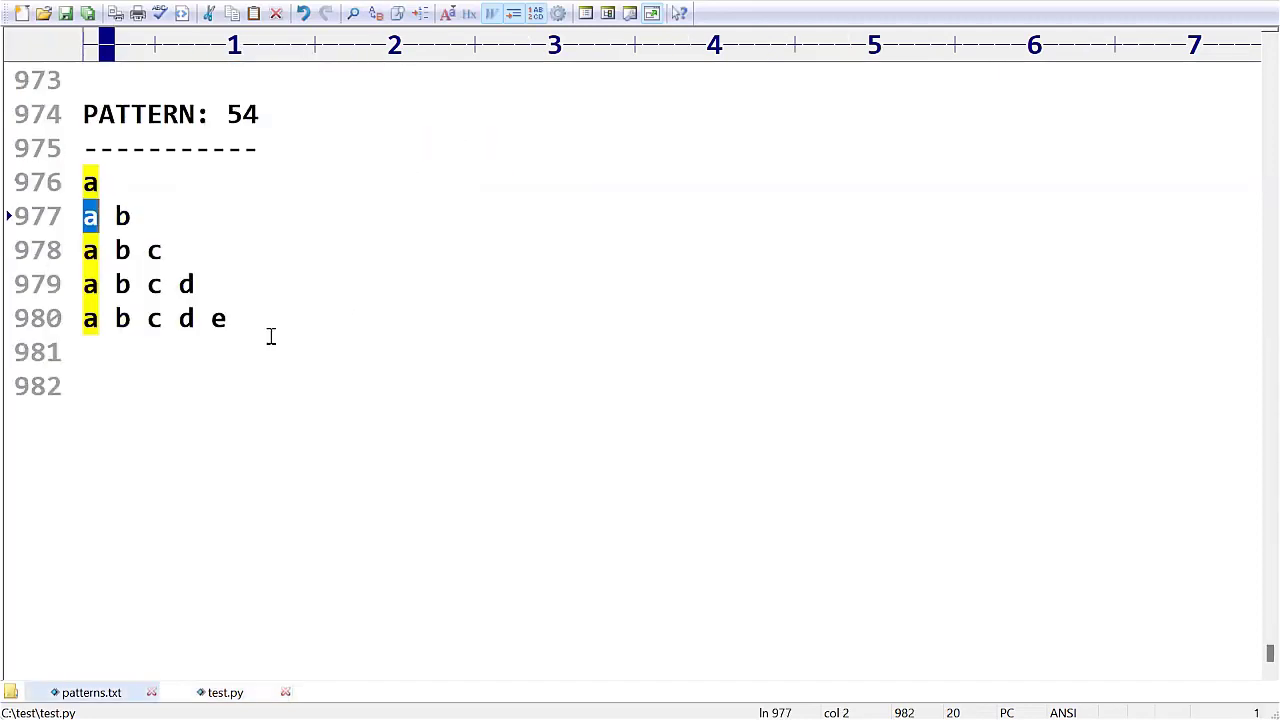